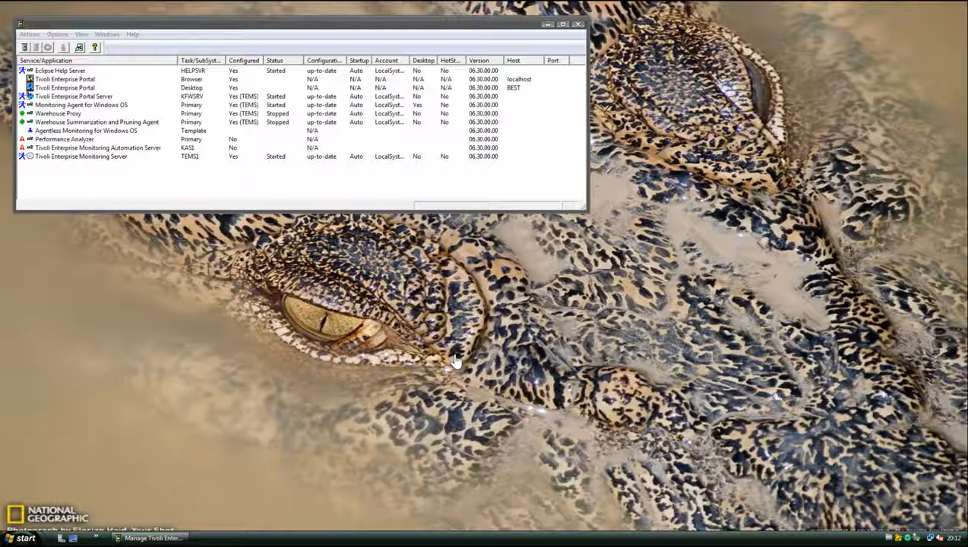
{"action": "mouse_move", "coordinate": [152, 434]}
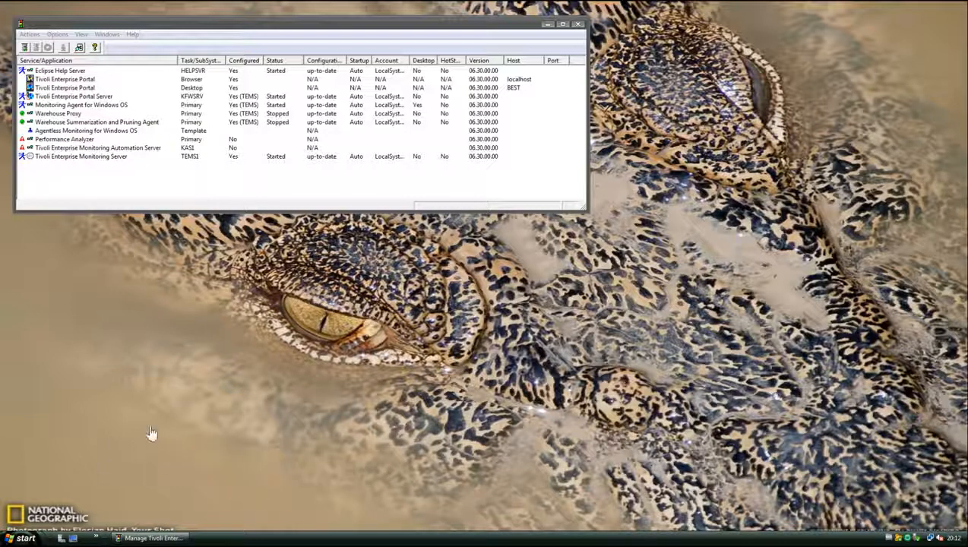
{"action": "mouse_move", "coordinate": [170, 423]}
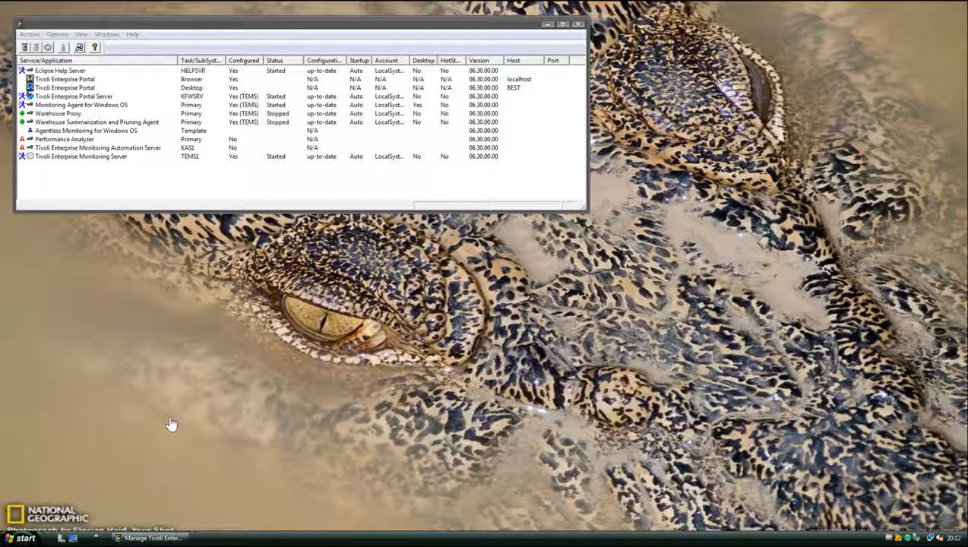
{"action": "mouse_move", "coordinate": [202, 398]}
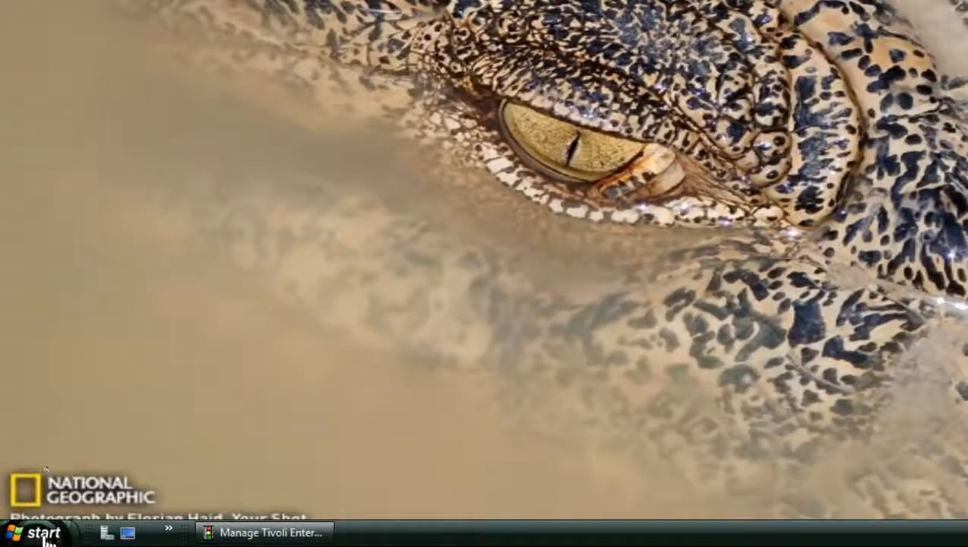
- From Start > All Programs, reach the IBM Tivoli Monitoring group to reopen the services window
{"action": "left_click", "coordinate": [33, 532]}
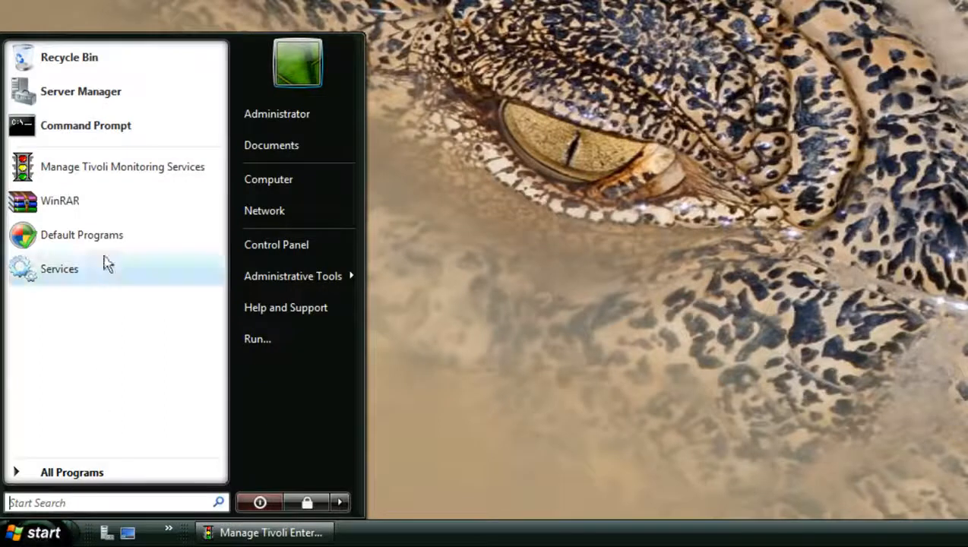
{"action": "mouse_move", "coordinate": [73, 509]}
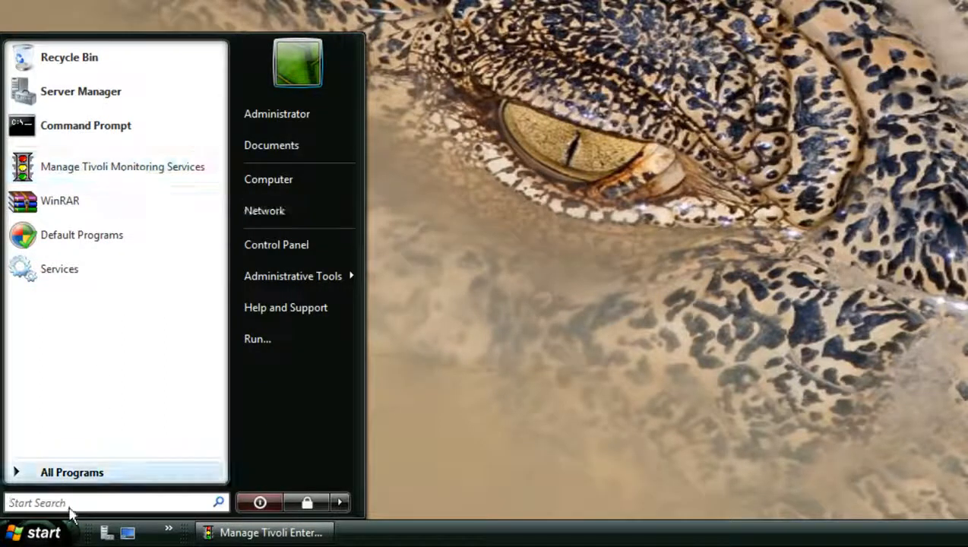
{"action": "left_click", "coordinate": [71, 471]}
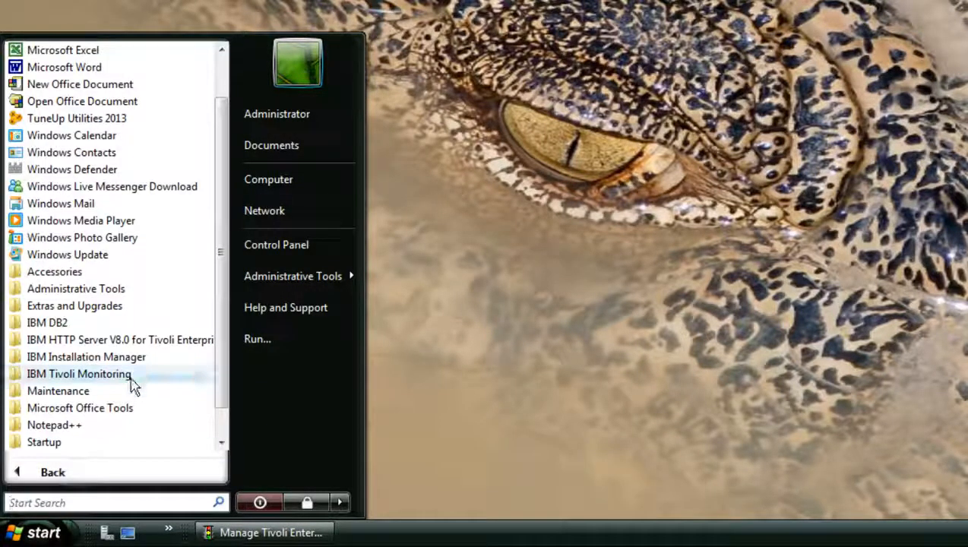
{"action": "left_click", "coordinate": [79, 374]}
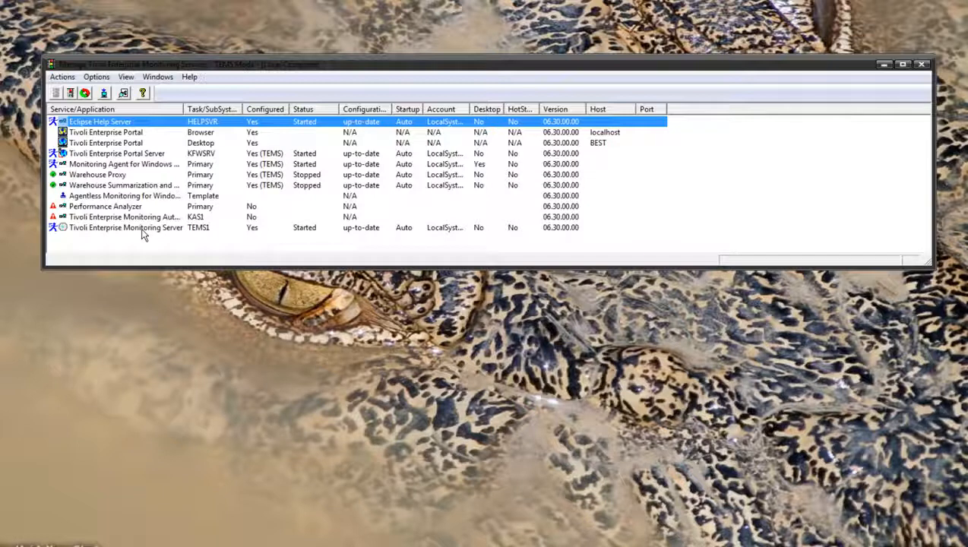
- Open Advanced > Edit Trace Parms for the Tivoli Enterprise Monitoring Server service
{"action": "left_click", "coordinate": [124, 228]}
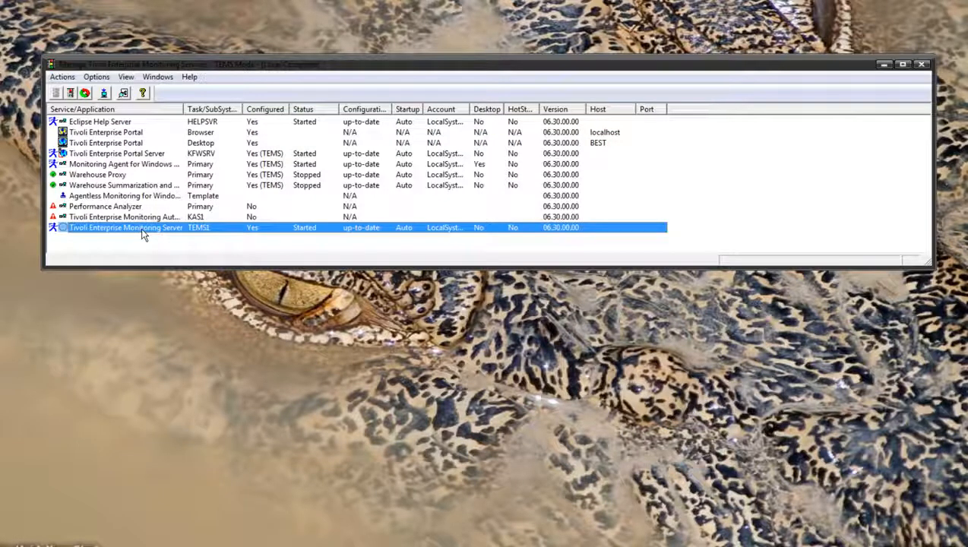
{"action": "right_click", "coordinate": [127, 228]}
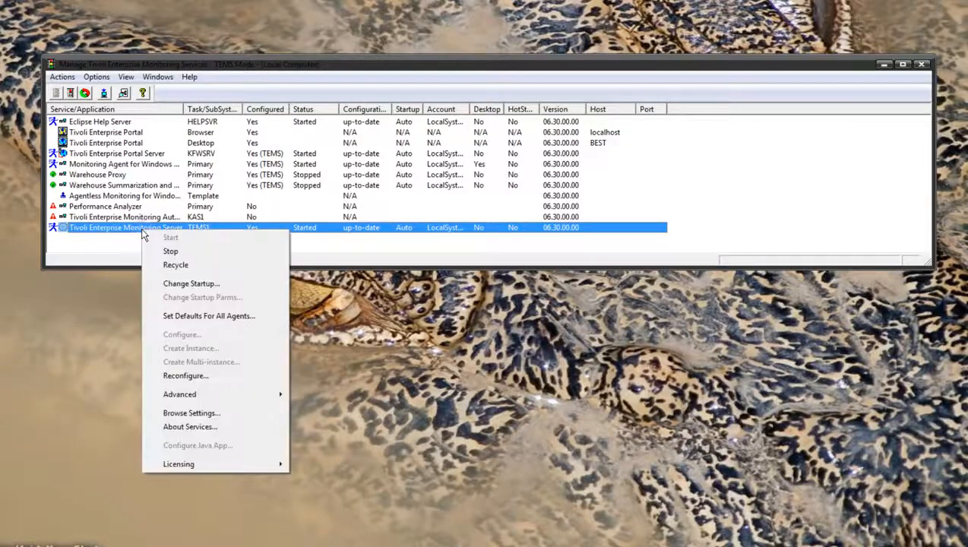
{"action": "mouse_move", "coordinate": [180, 393]}
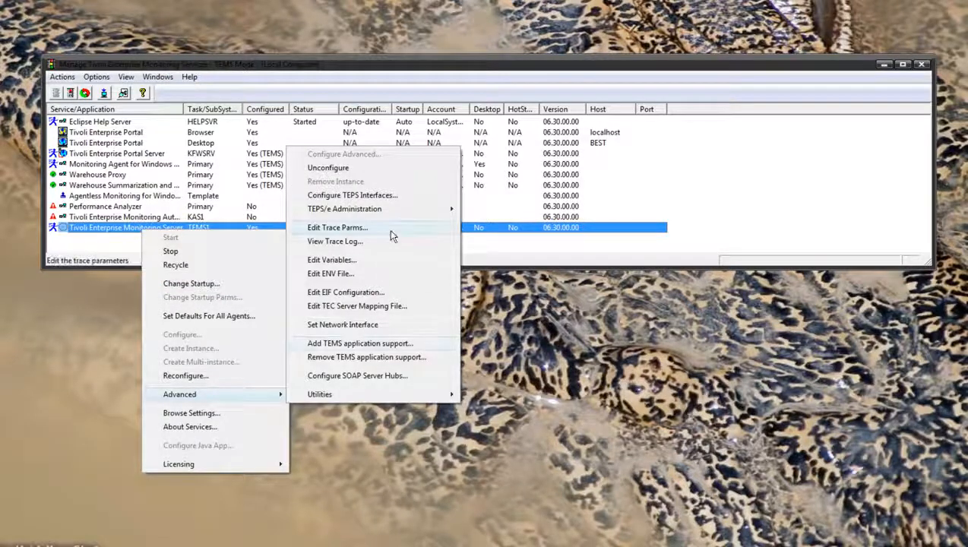
{"action": "left_click", "coordinate": [338, 228]}
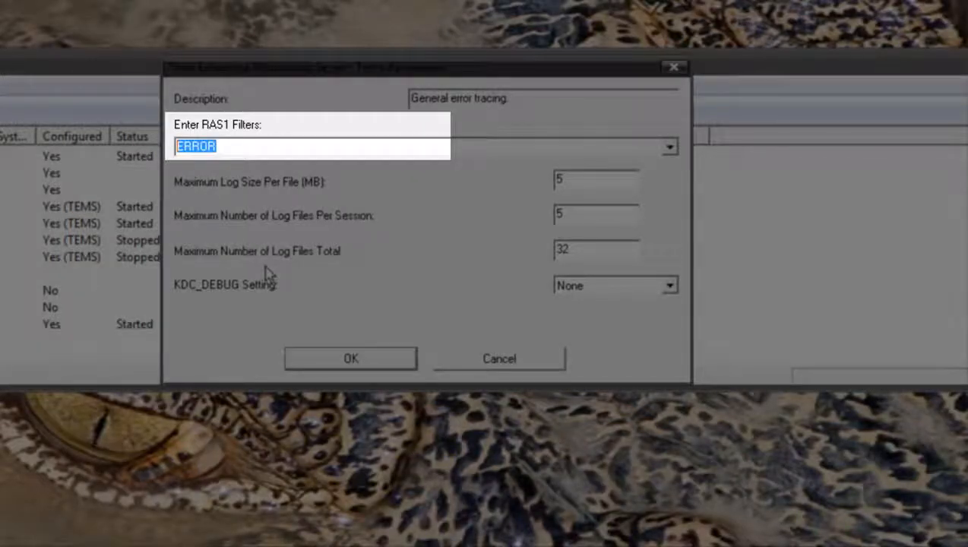
- Extend the Enter RAS1 Filters value from ERROR to ERROR (UNIT:kds ALL)
{"action": "left_click", "coordinate": [296, 146]}
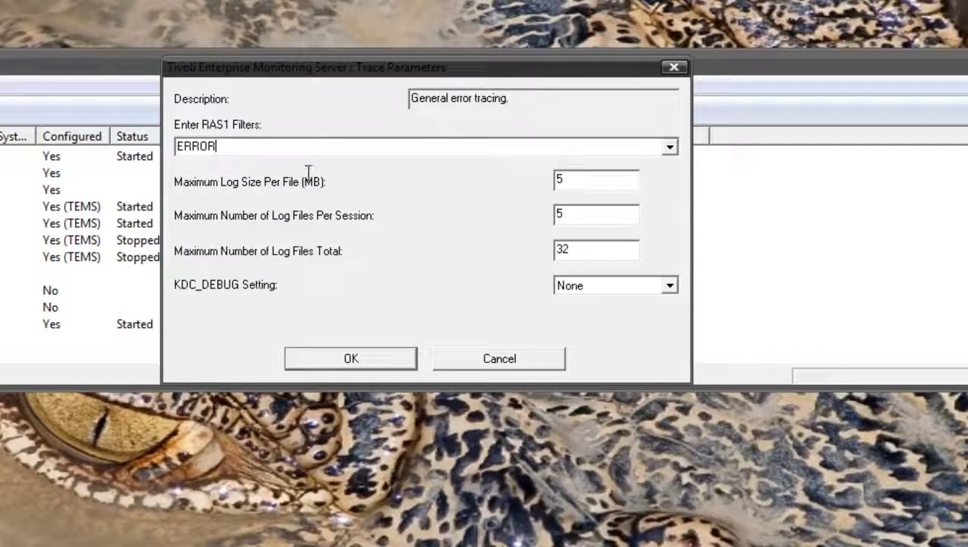
{"action": "type", "text": "("}
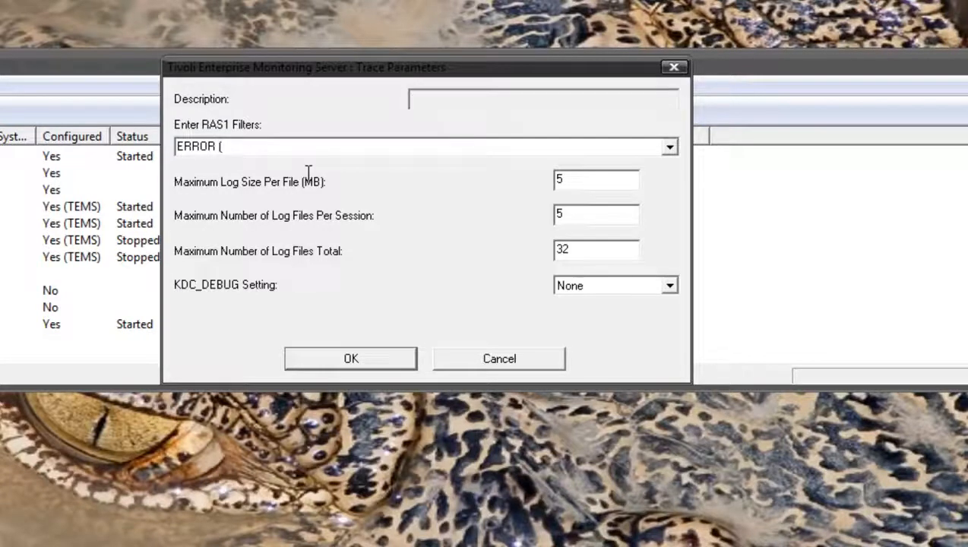
{"action": "type", "text": "U"}
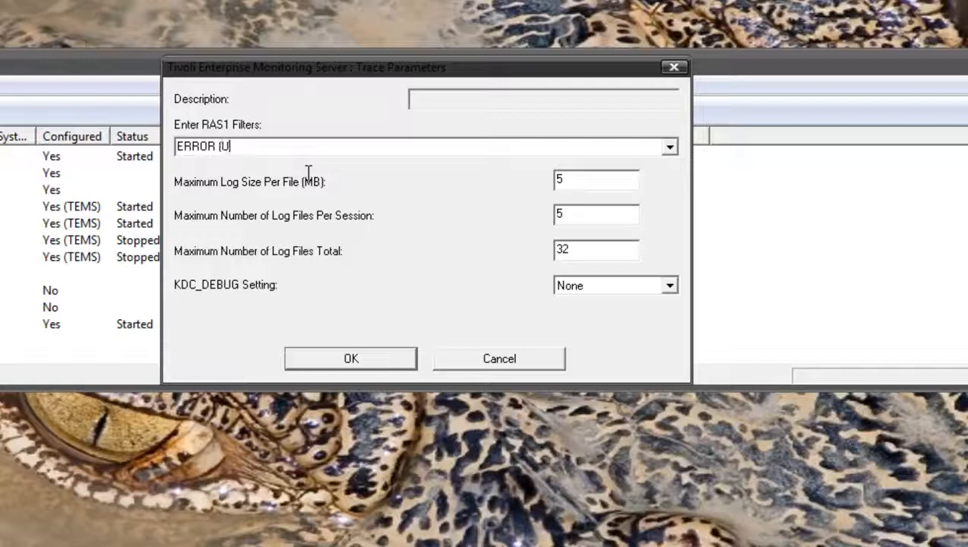
{"action": "type", "text": "NIT:"}
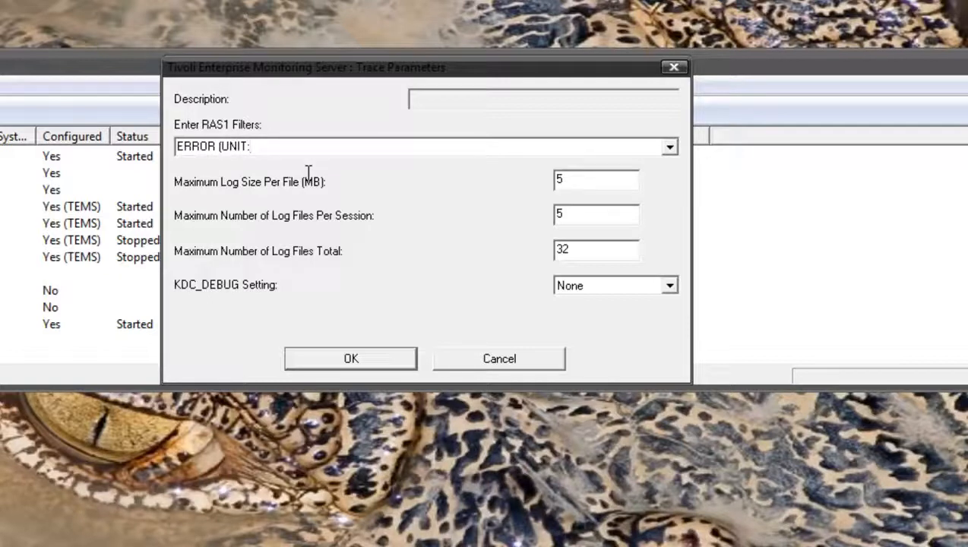
{"action": "left_click", "coordinate": [426, 145]}
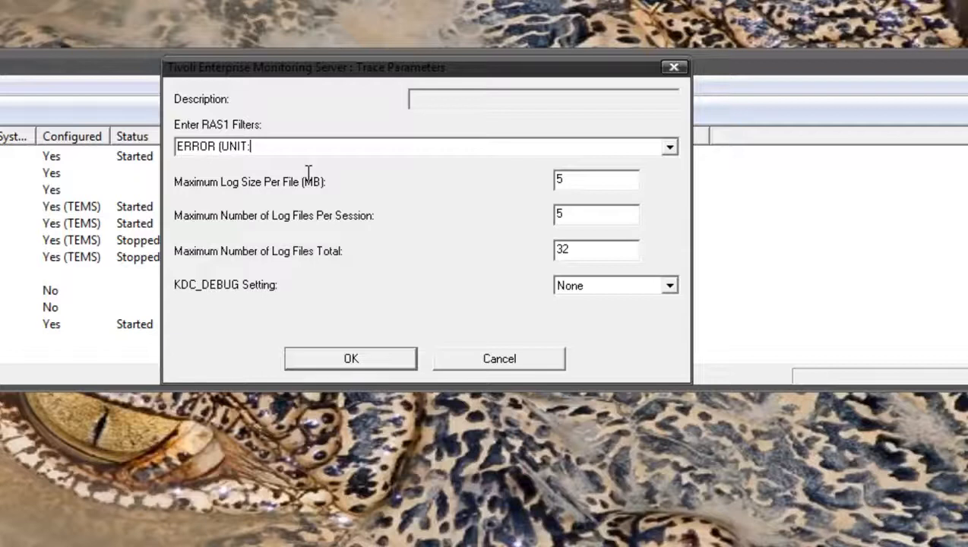
{"action": "type", "text": "kds"}
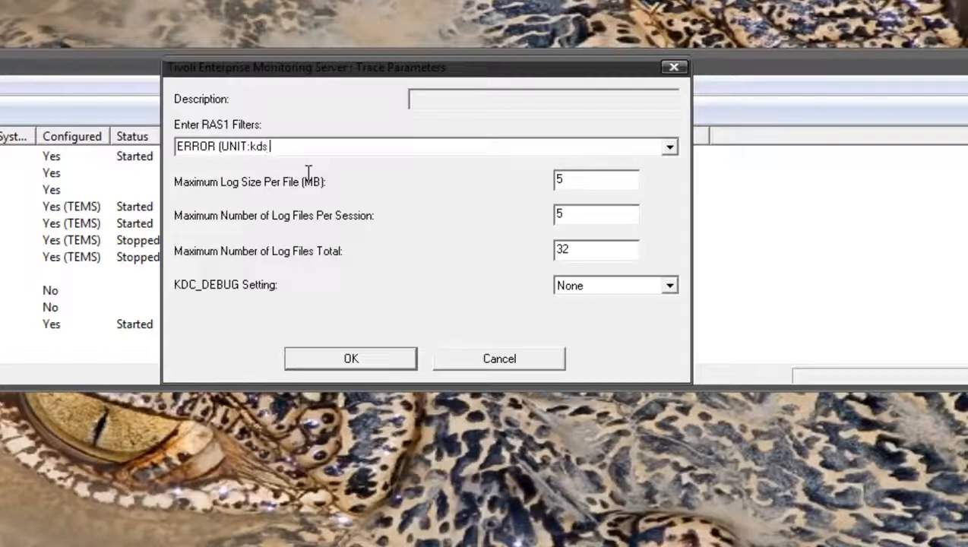
{"action": "type", "text": "ALL)"}
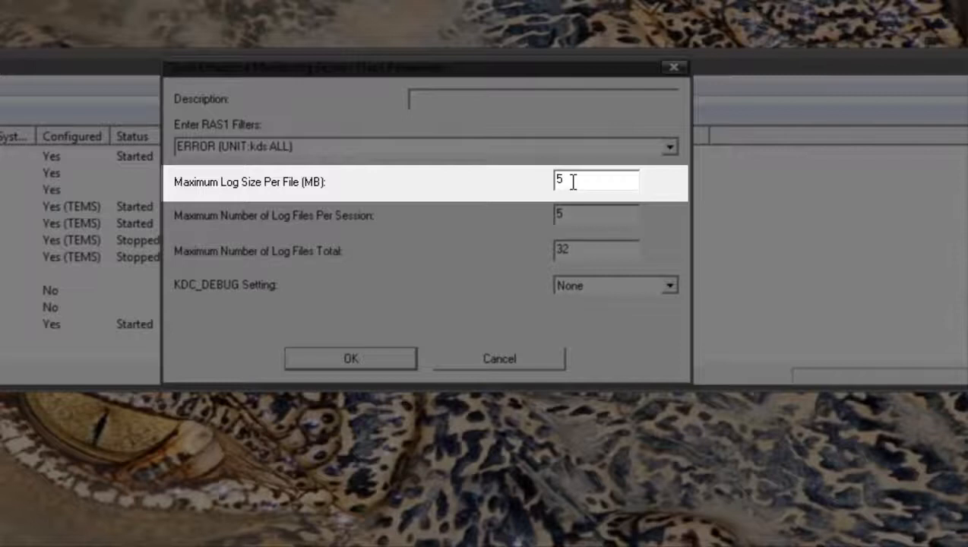
{"action": "mouse_move", "coordinate": [214, 204]}
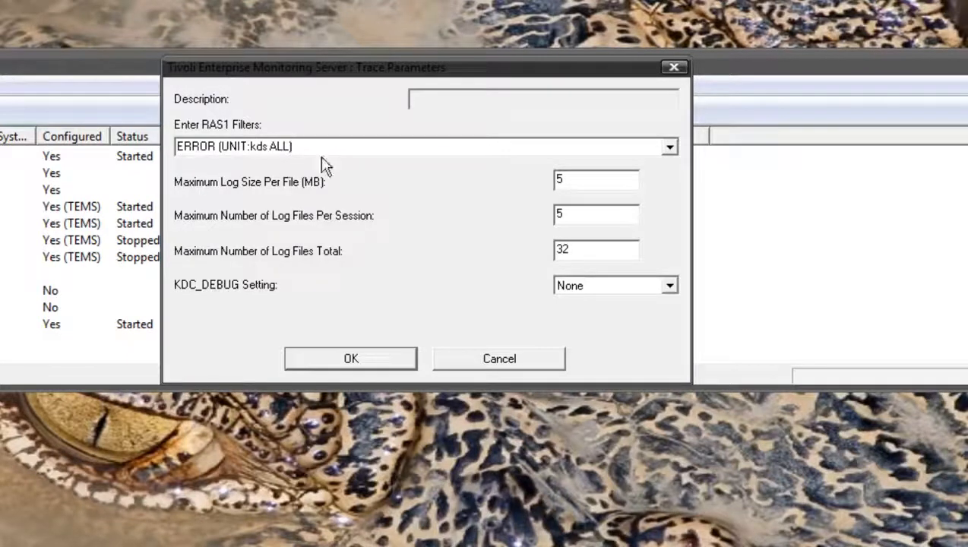
{"action": "mouse_move", "coordinate": [368, 236]}
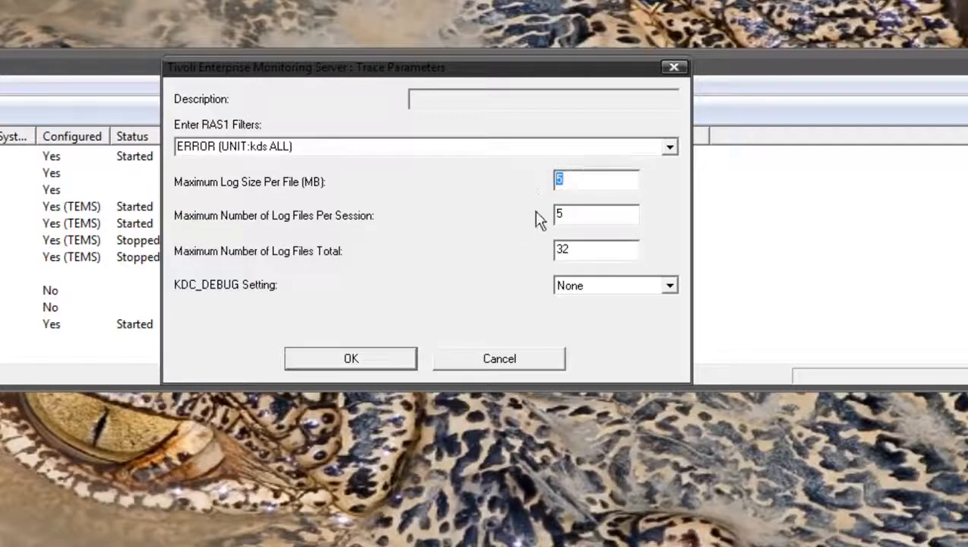
{"action": "left_click", "coordinate": [595, 213]}
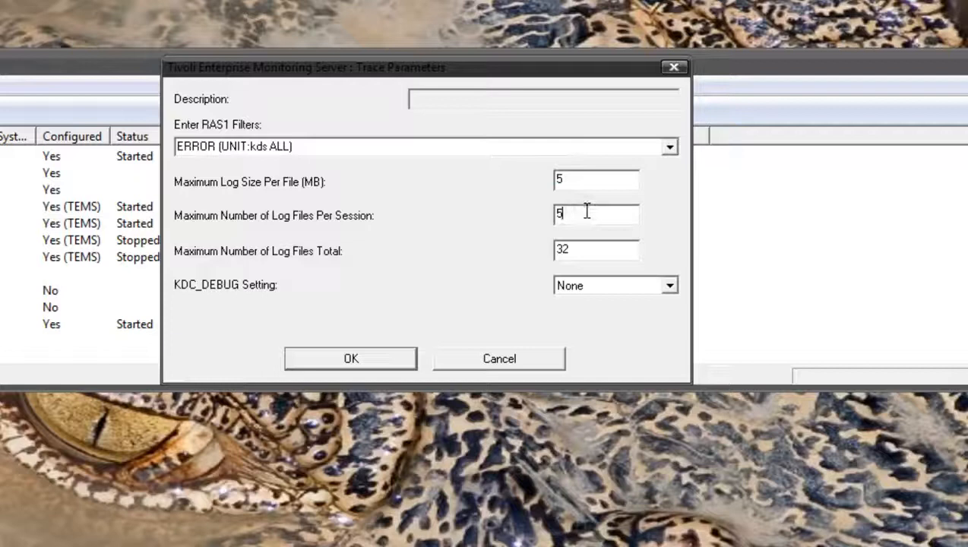
{"action": "mouse_move", "coordinate": [425, 272]}
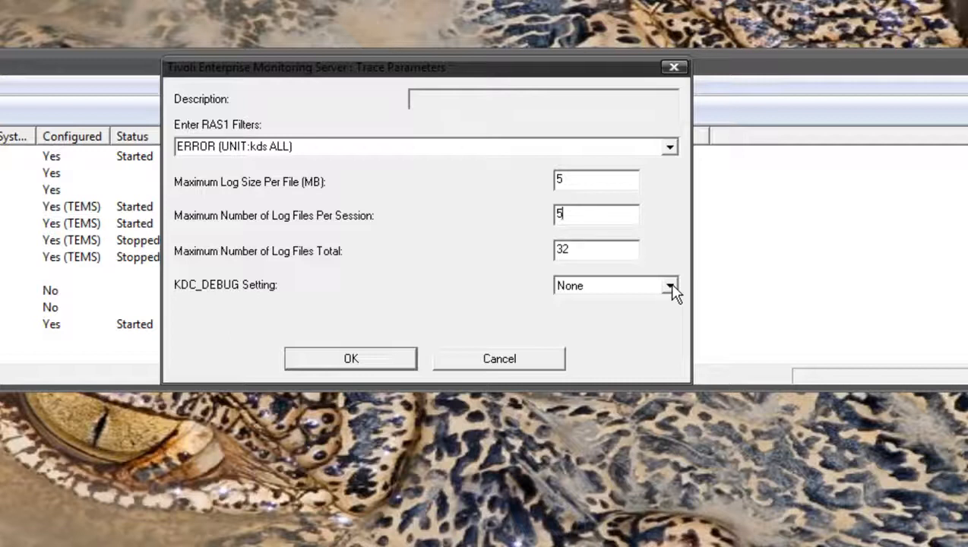
- Review the KDC_DEBUG choices and leave the setting at None
{"action": "left_click", "coordinate": [669, 286]}
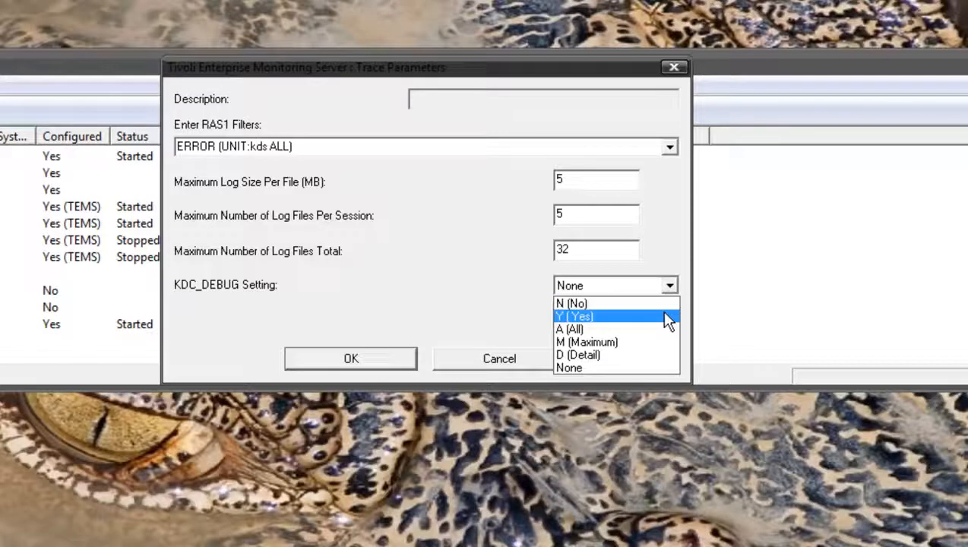
{"action": "left_click", "coordinate": [568, 366]}
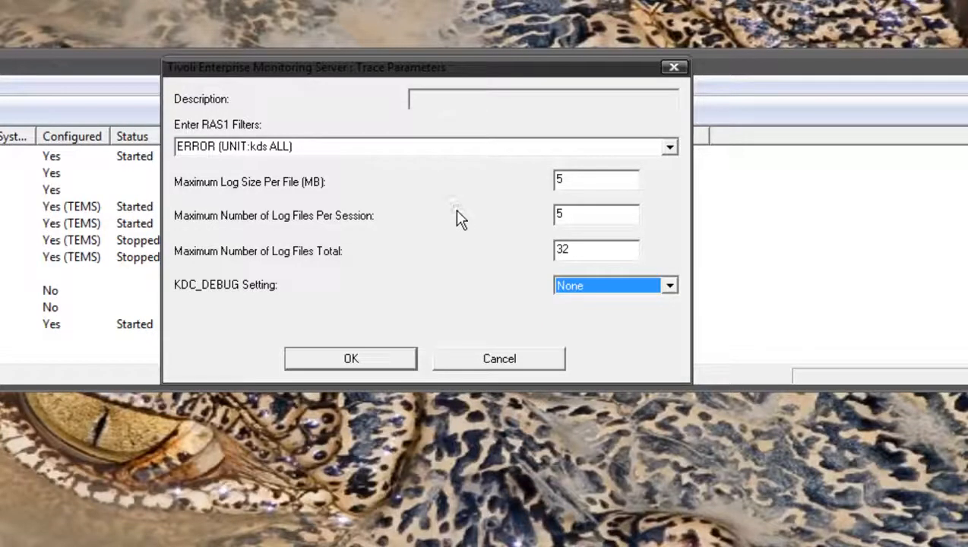
{"action": "mouse_move", "coordinate": [468, 205]}
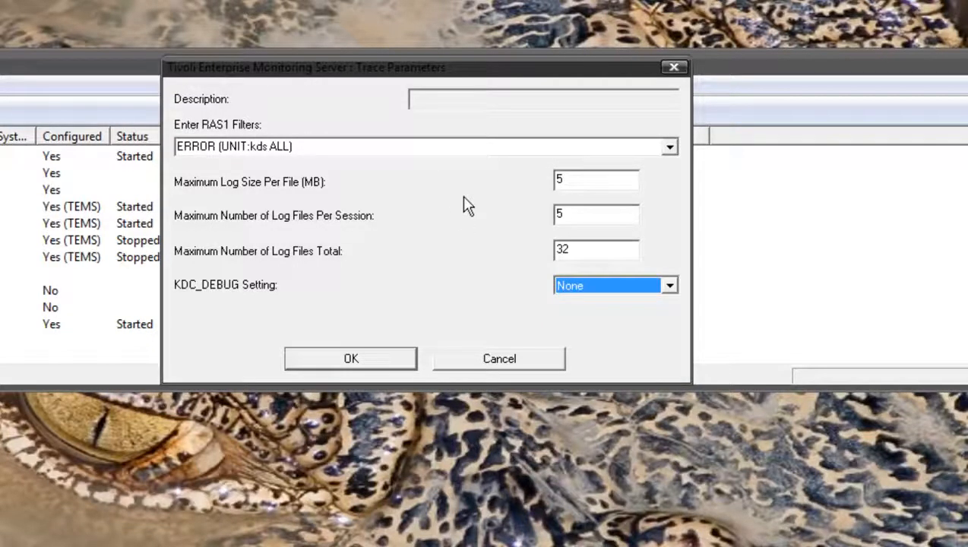
{"action": "mouse_move", "coordinate": [225, 171]}
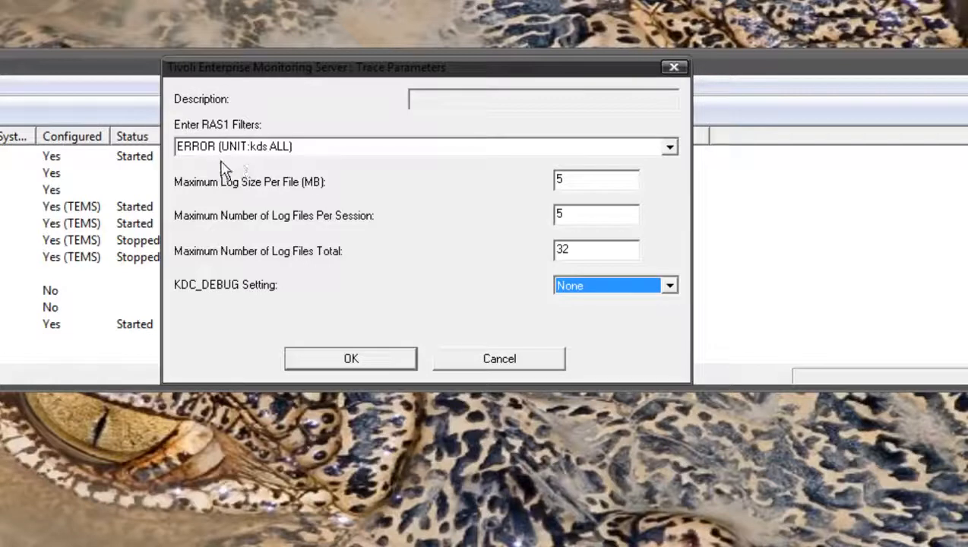
{"action": "mouse_move", "coordinate": [242, 169]}
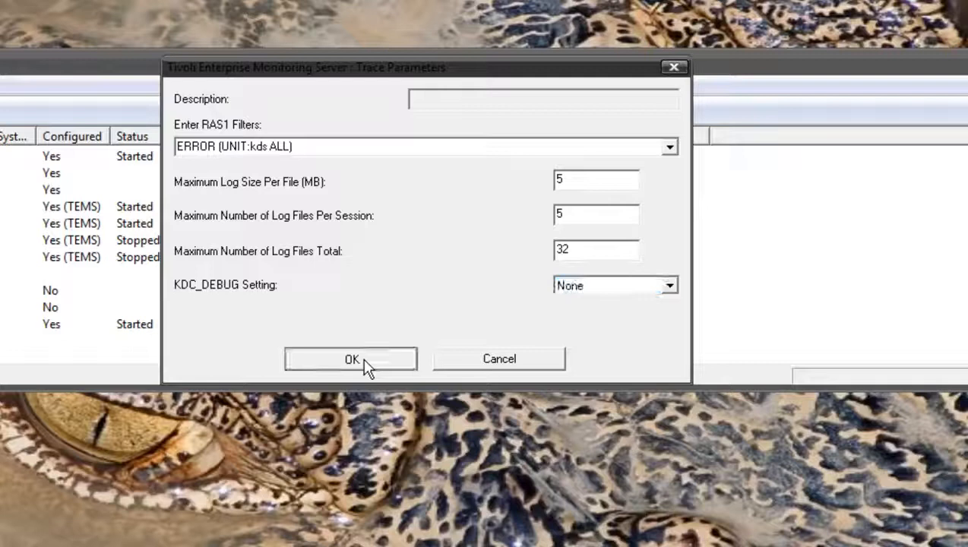
- Confirm the trace parameters with OK and answer No to recycling the monitoring server
{"action": "left_click", "coordinate": [349, 358]}
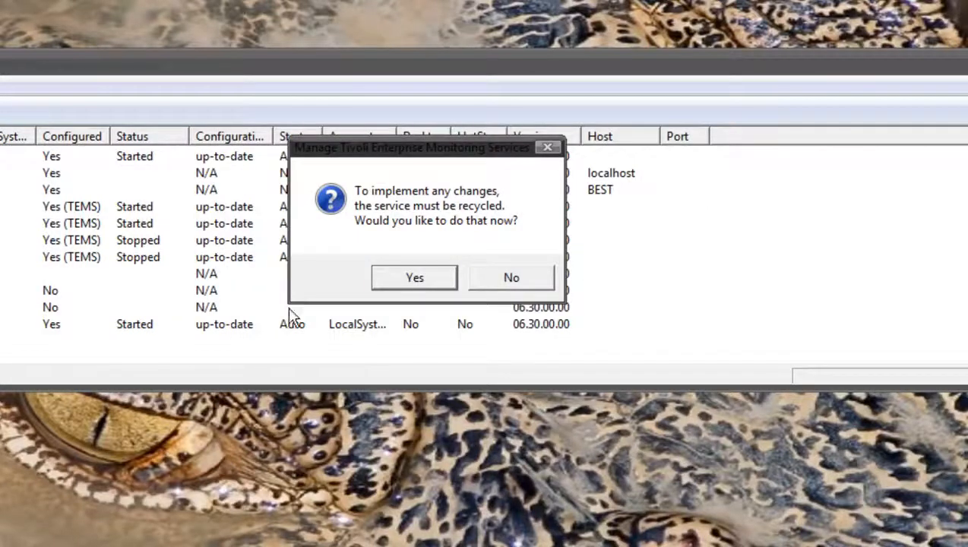
{"action": "mouse_move", "coordinate": [407, 226]}
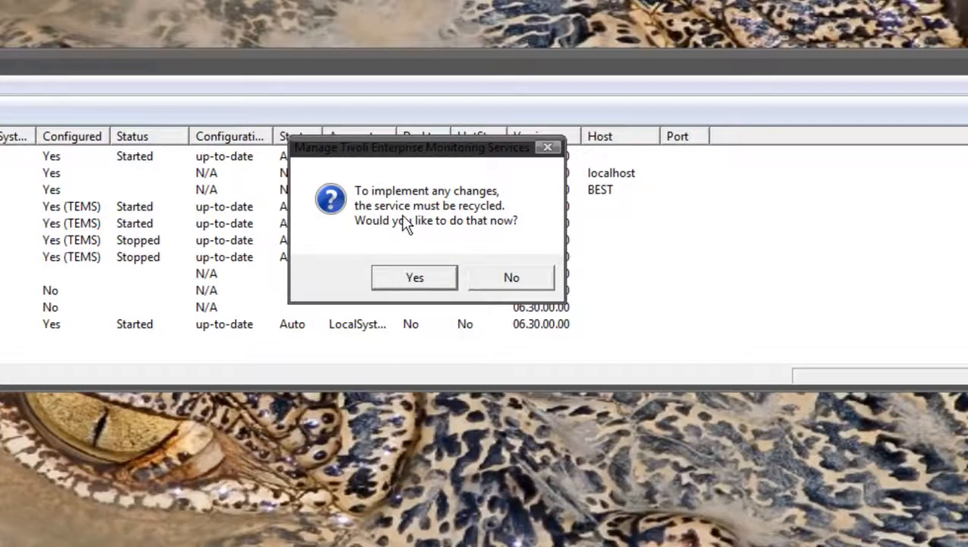
{"action": "mouse_move", "coordinate": [448, 229]}
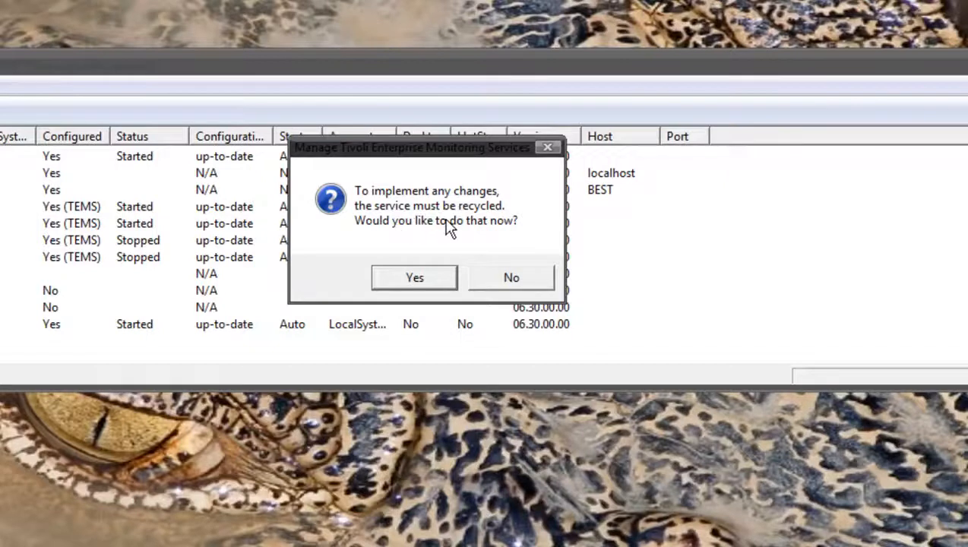
{"action": "mouse_move", "coordinate": [443, 251]}
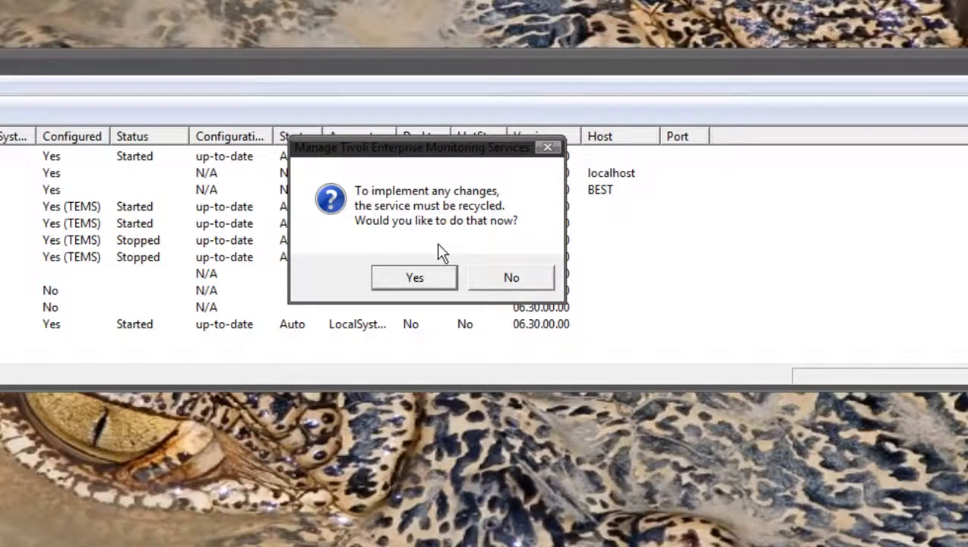
{"action": "mouse_move", "coordinate": [413, 277]}
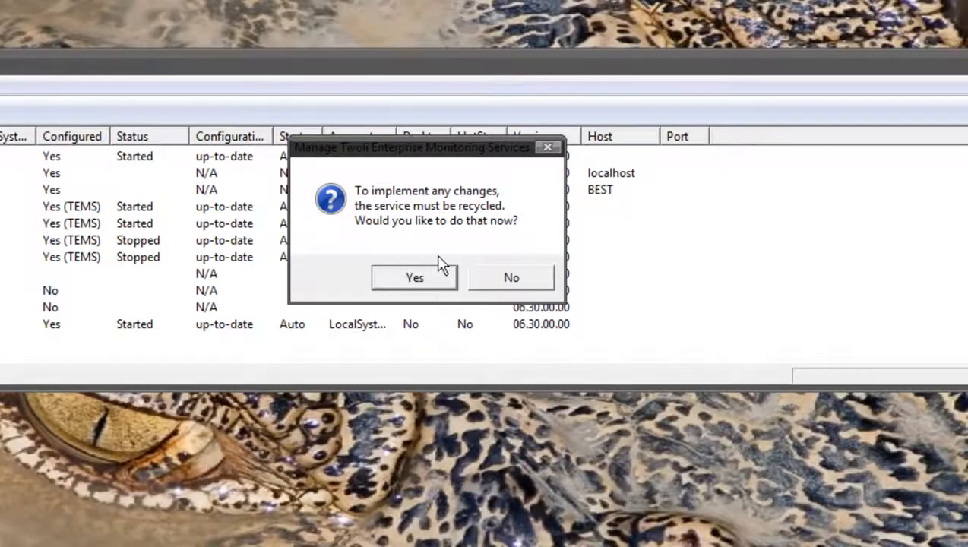
{"action": "mouse_move", "coordinate": [433, 277]}
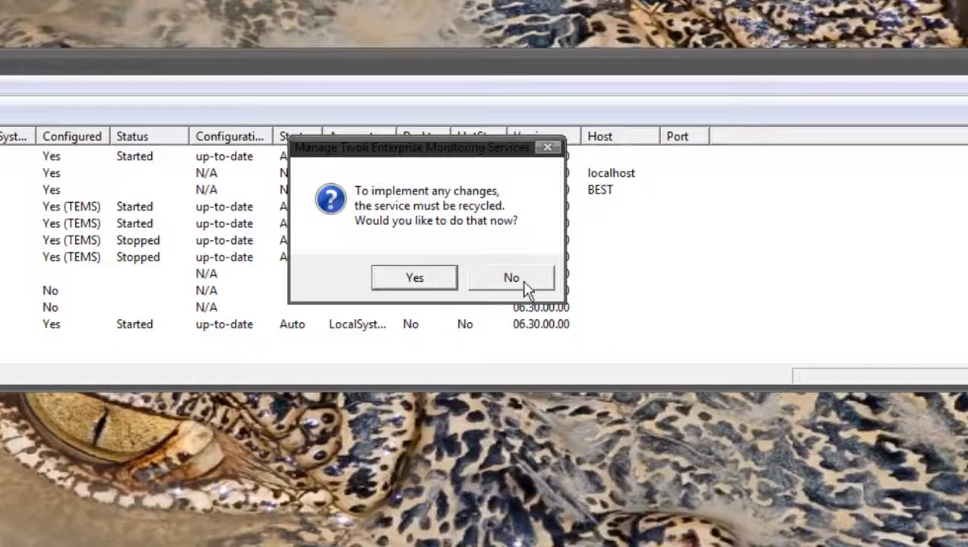
{"action": "mouse_move", "coordinate": [531, 289]}
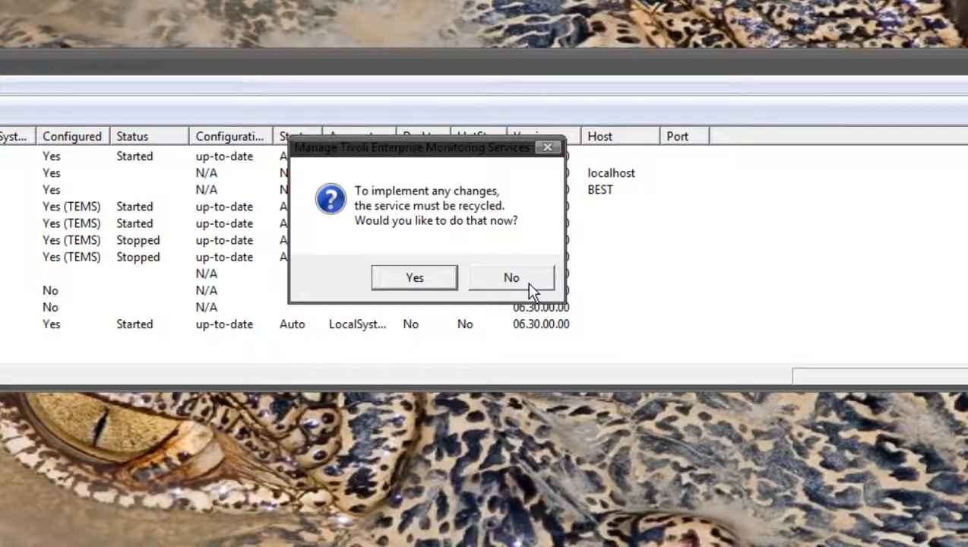
{"action": "mouse_move", "coordinate": [456, 291]}
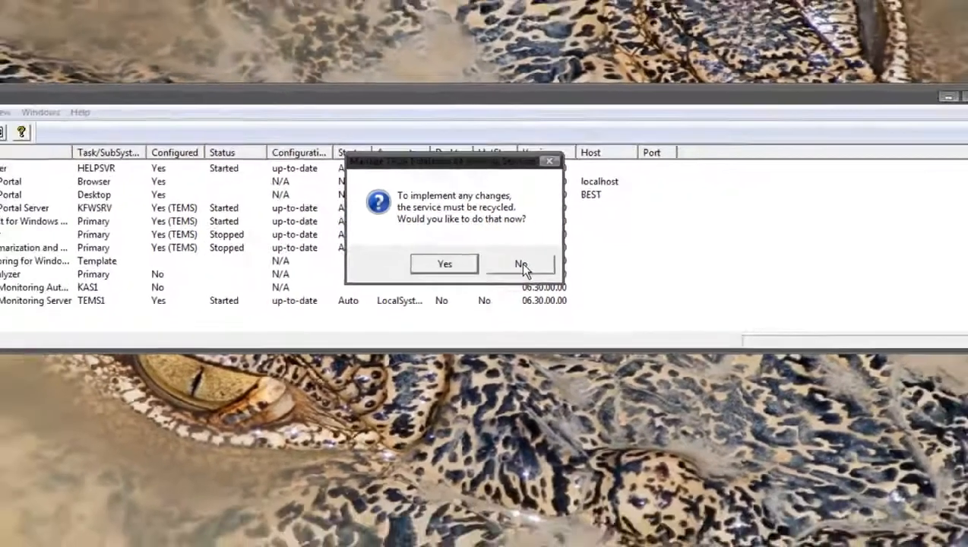
{"action": "left_click", "coordinate": [520, 264]}
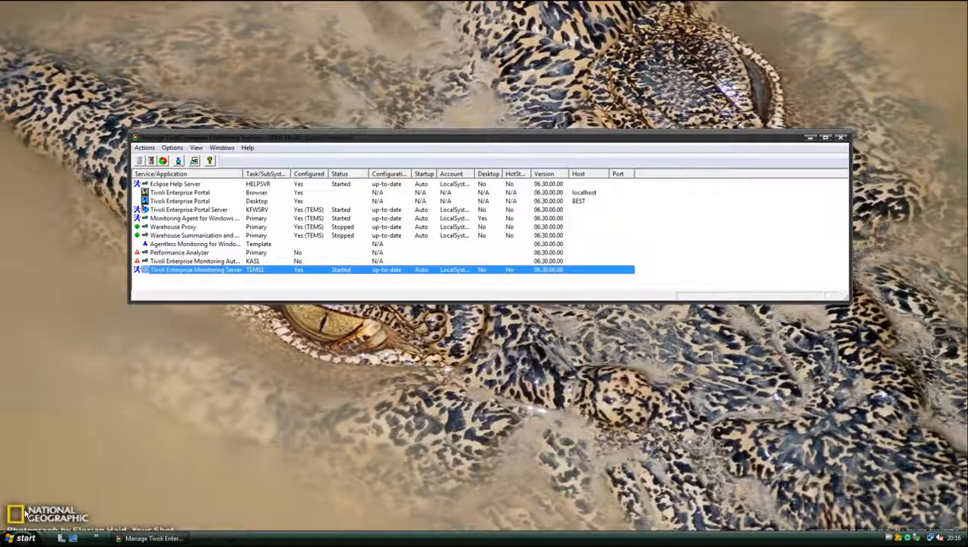
{"action": "mouse_move", "coordinate": [34, 501]}
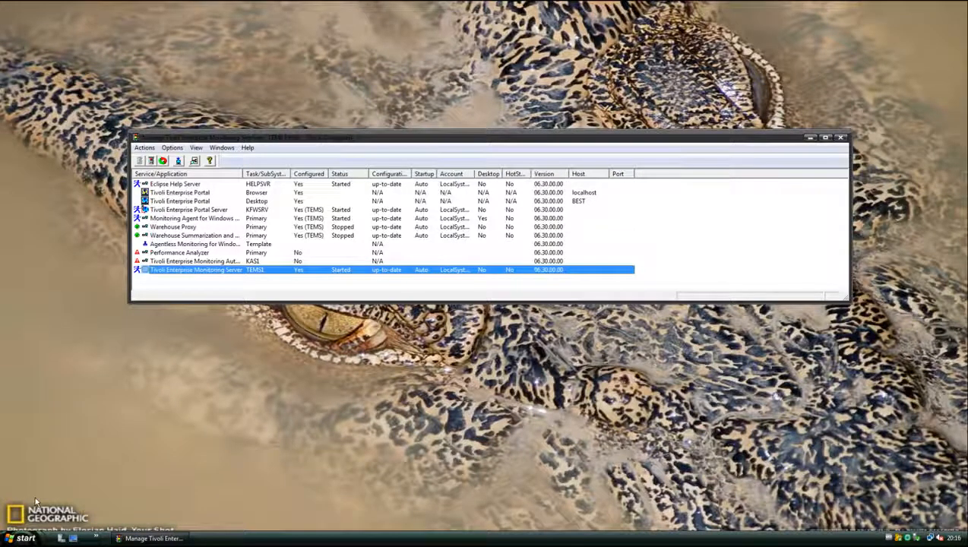
- Browse from Computer into Local Disk (C:) > IBM > ITM and reach the CMS folder
{"action": "left_click", "coordinate": [29, 538]}
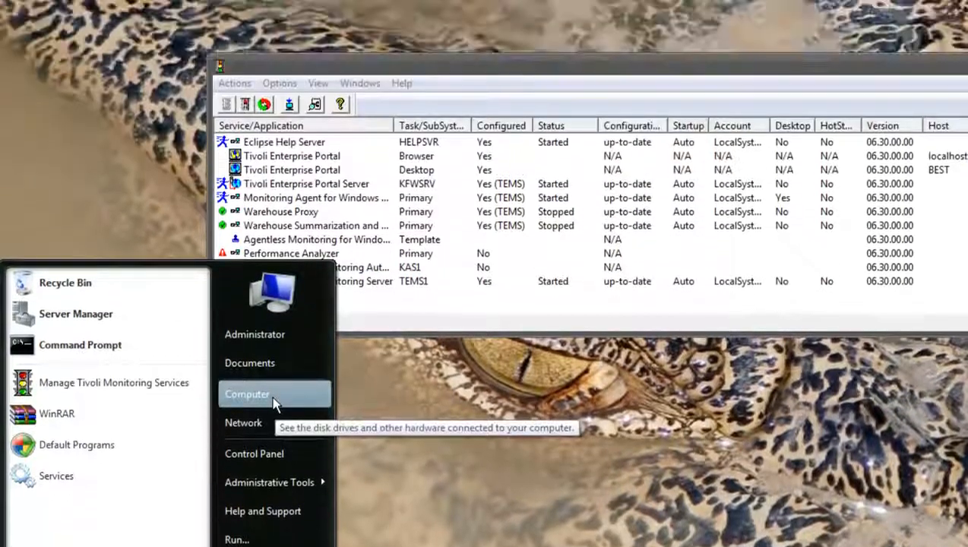
{"action": "left_click", "coordinate": [246, 393]}
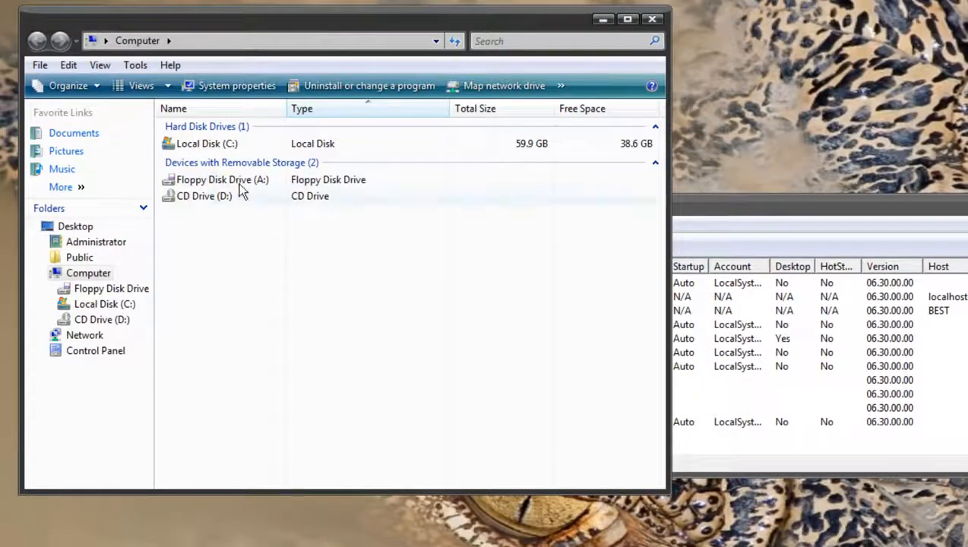
{"action": "double_click", "coordinate": [207, 143]}
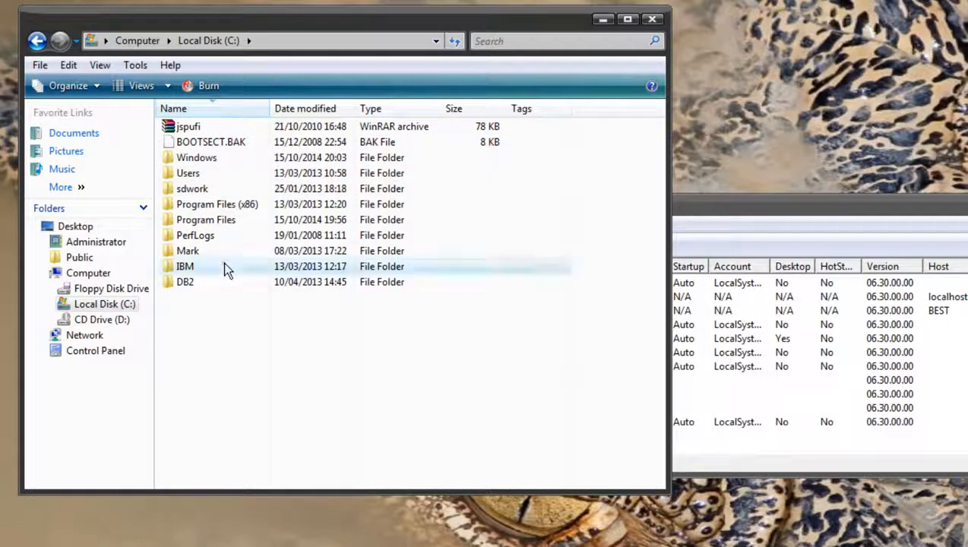
{"action": "double_click", "coordinate": [185, 266]}
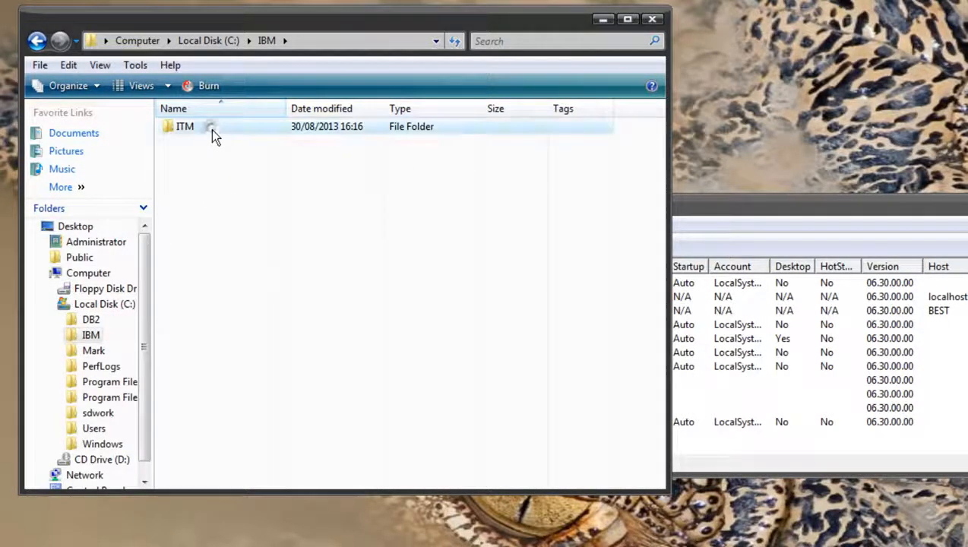
{"action": "double_click", "coordinate": [185, 126]}
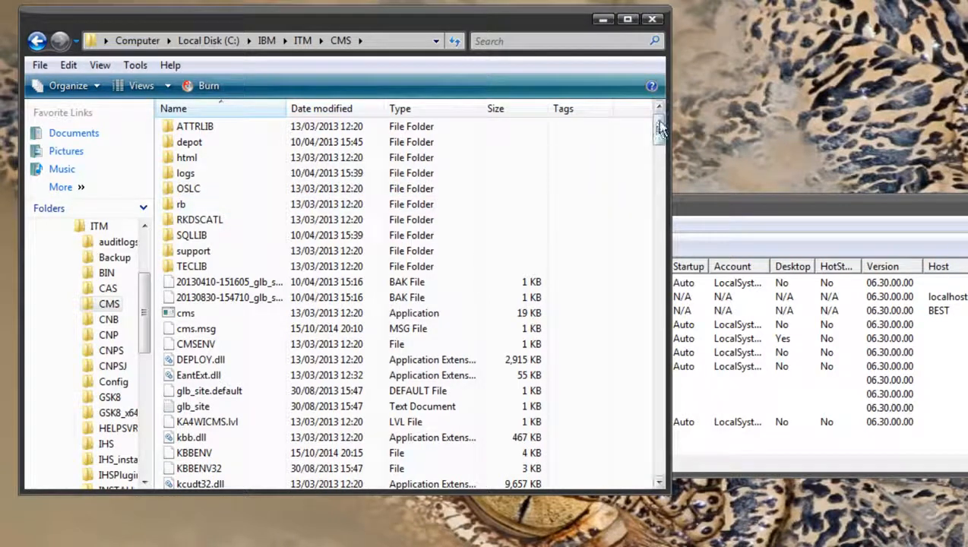
{"action": "scroll", "scroll_direction": "down", "scroll_amount": 3}
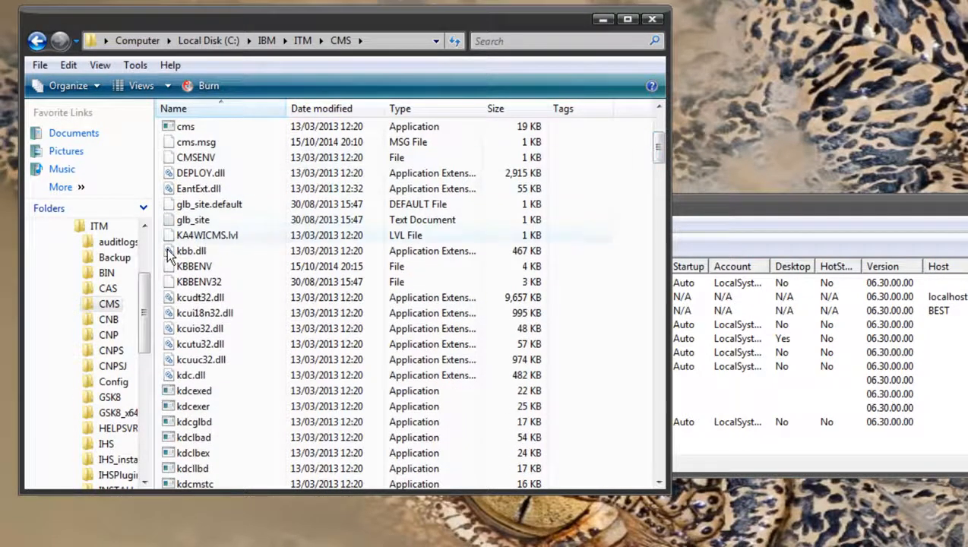
- Open the KBBENV file from the CMS folder to view it in Notepad
{"action": "left_click", "coordinate": [194, 266]}
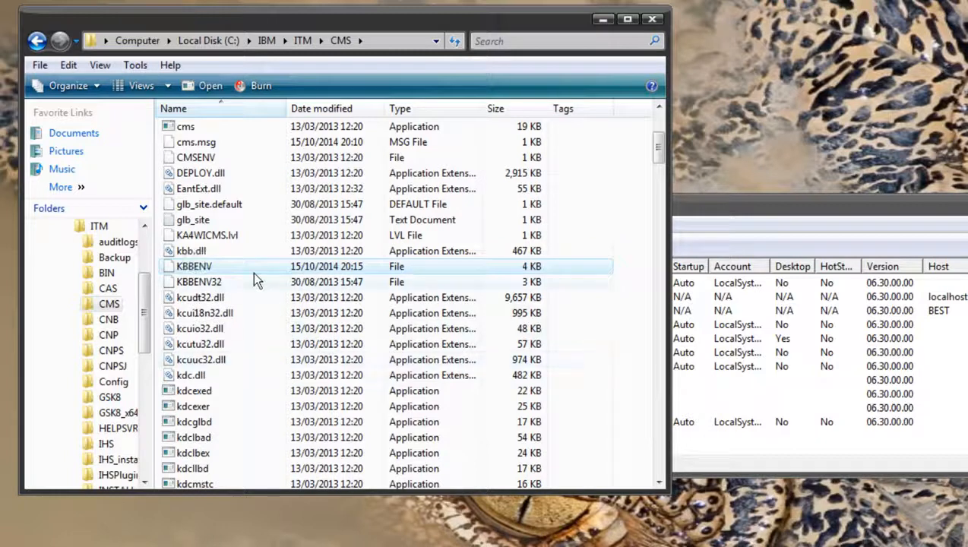
{"action": "mouse_move", "coordinate": [255, 270]}
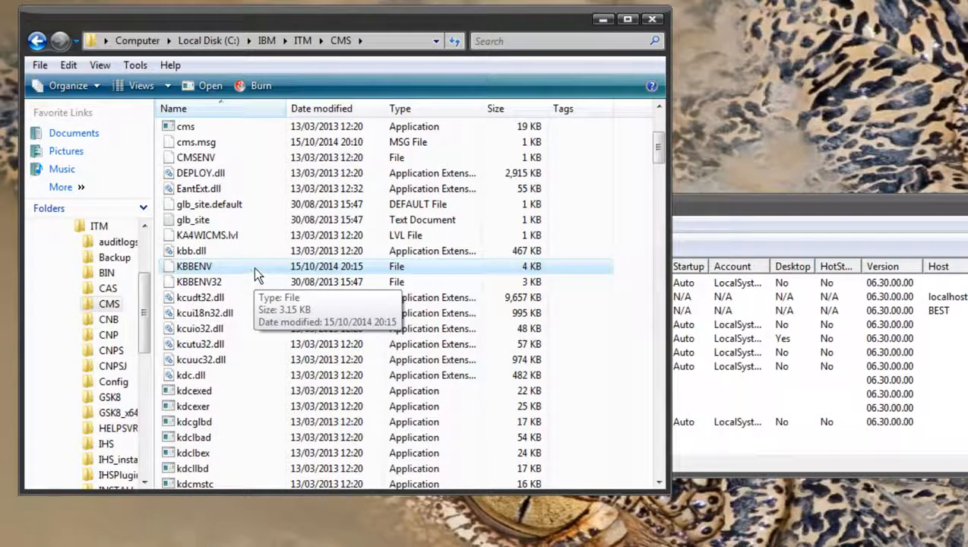
{"action": "right_click", "coordinate": [195, 266]}
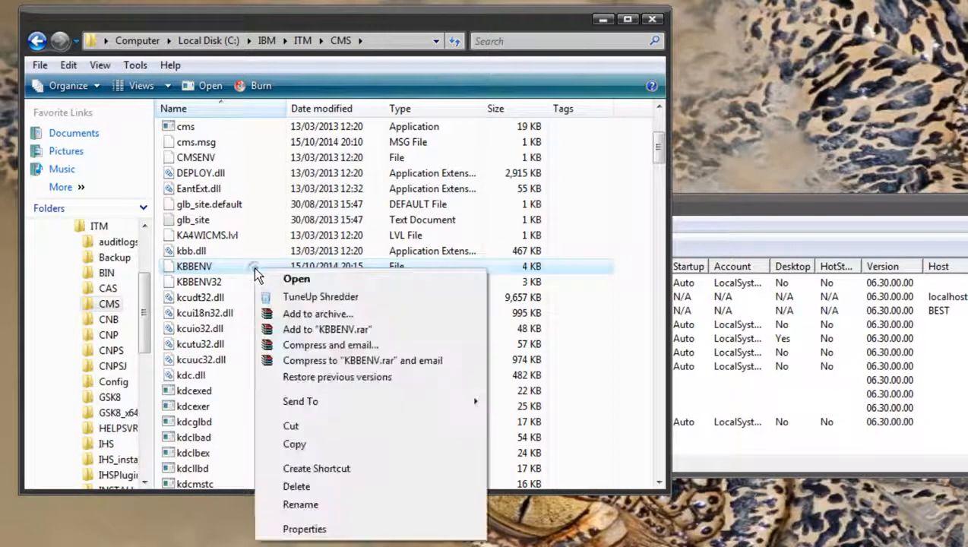
{"action": "mouse_move", "coordinate": [298, 328]}
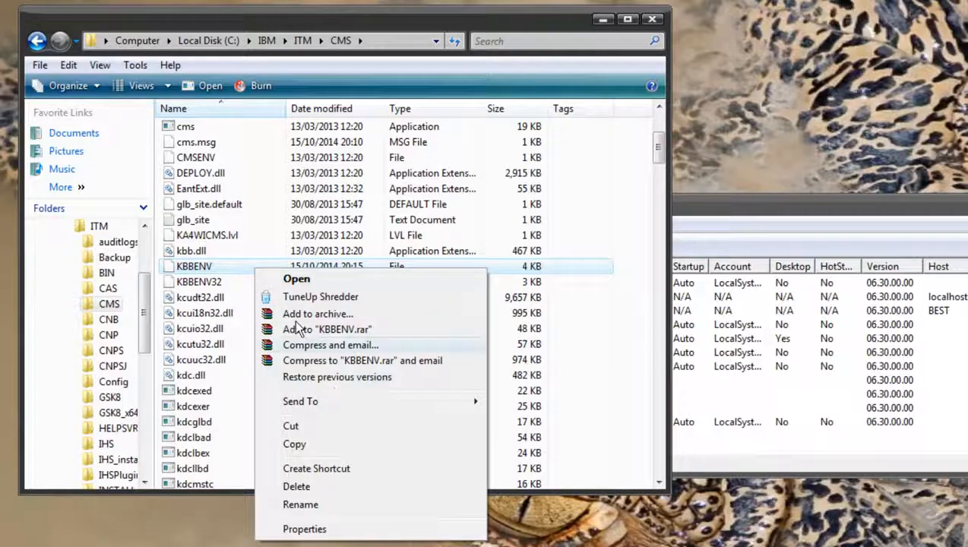
{"action": "left_click", "coordinate": [298, 280]}
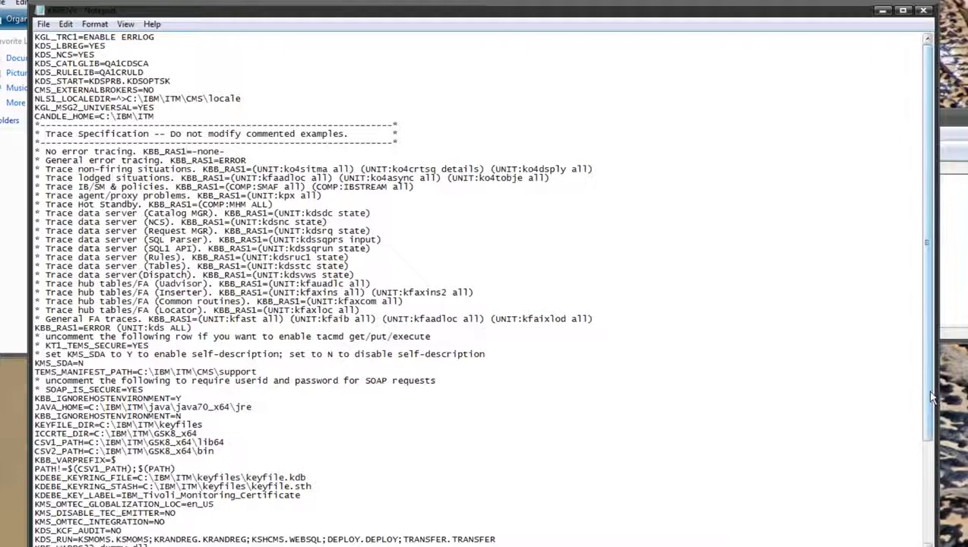
{"action": "mouse_move", "coordinate": [509, 277]}
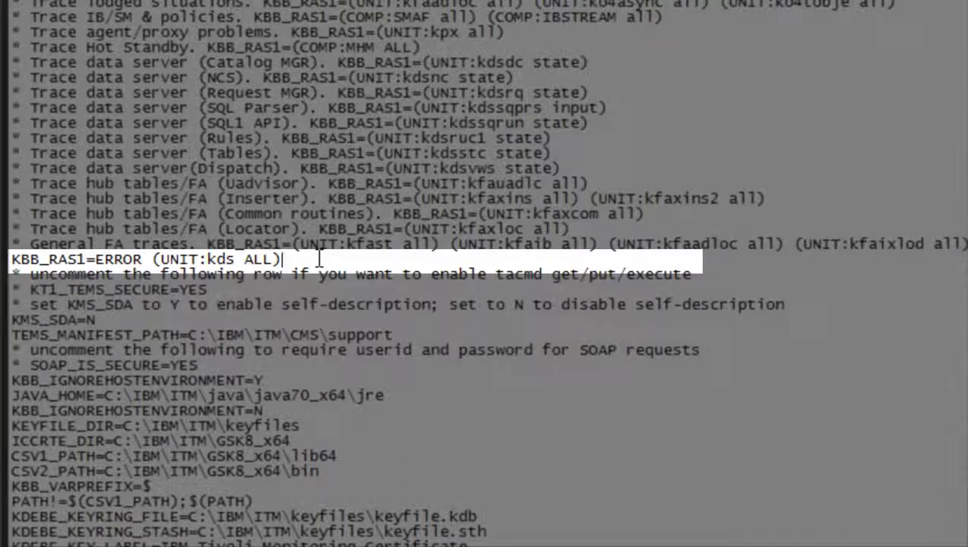
- Make the KBB_RAS1 line read KBB_RAS1=ERROR (UNIT:kds ALL) and save KBBENV via File
{"action": "key", "text": "BackSpace"}
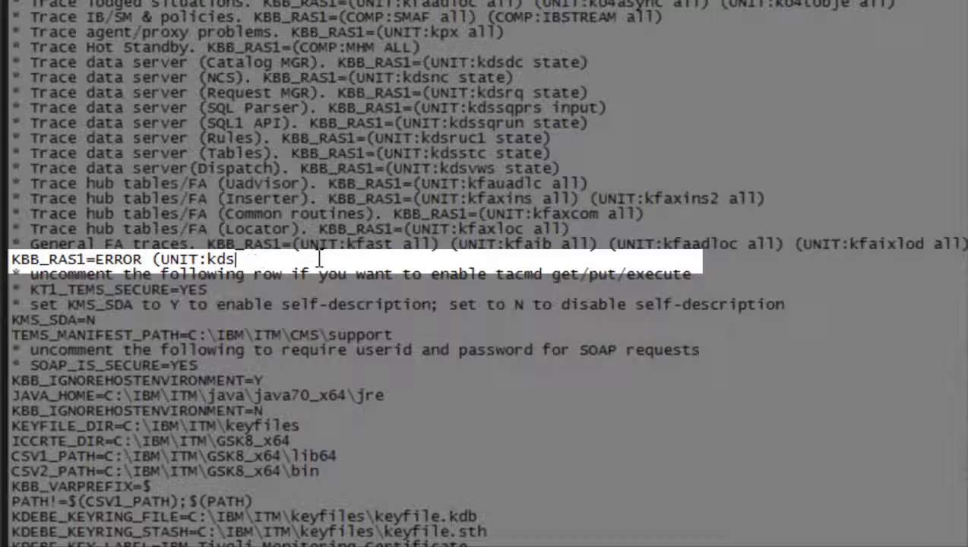
{"action": "key", "text": "BackSpace"}
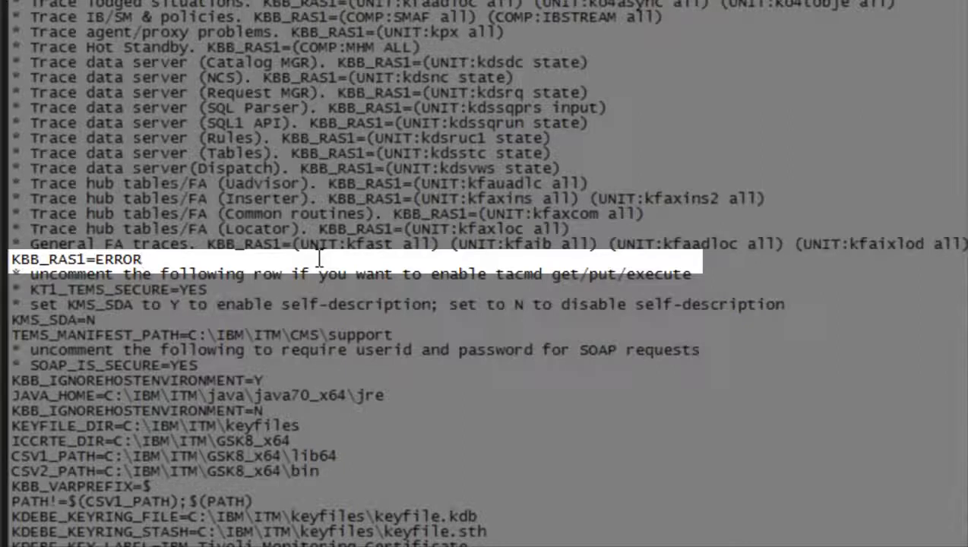
{"action": "left_click", "coordinate": [140, 258]}
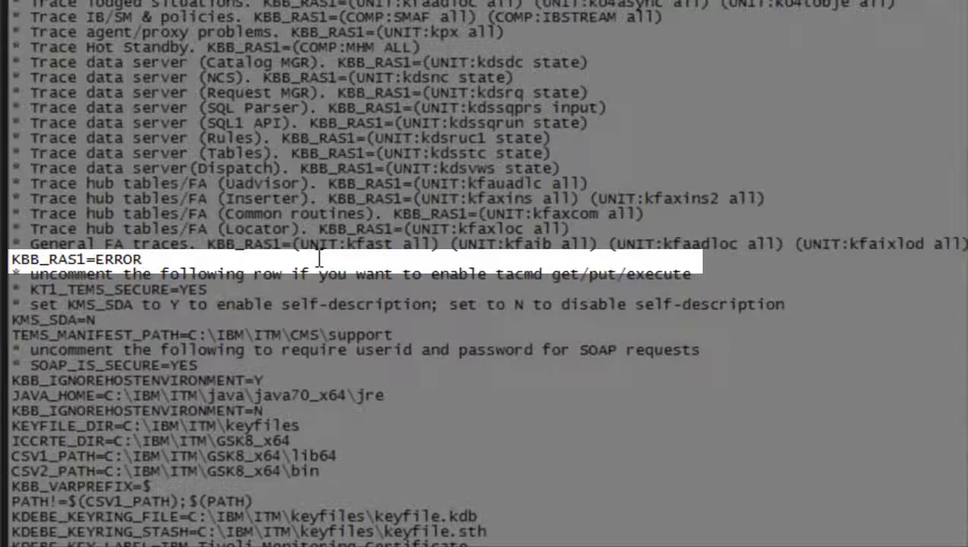
{"action": "left_click", "coordinate": [140, 258]}
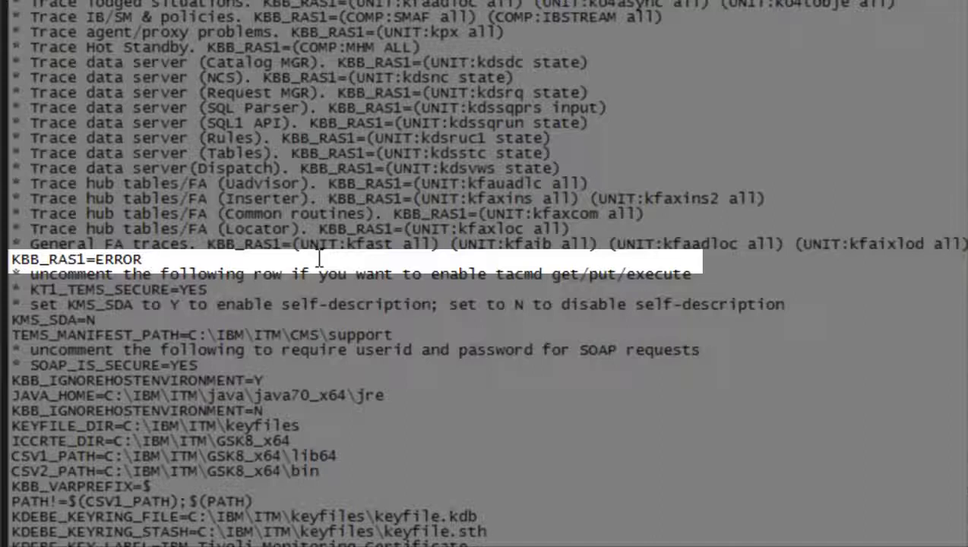
{"action": "type", "text": "(U"}
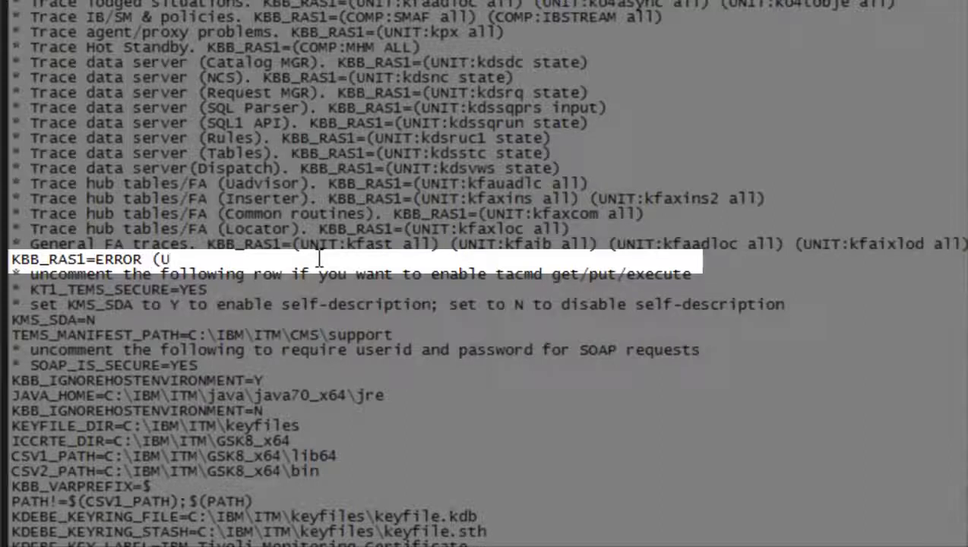
{"action": "type", "text": "NIT:"}
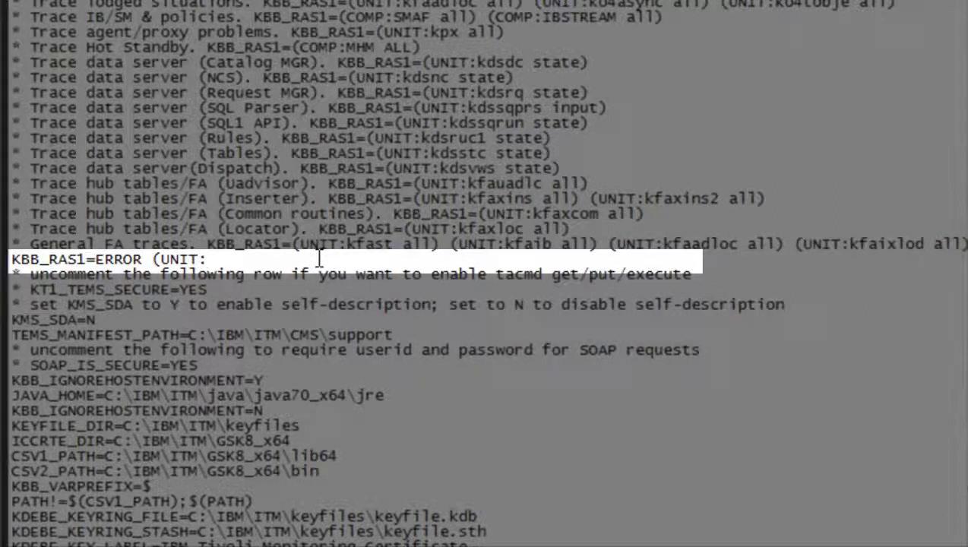
{"action": "type", "text": "kds ALL)"}
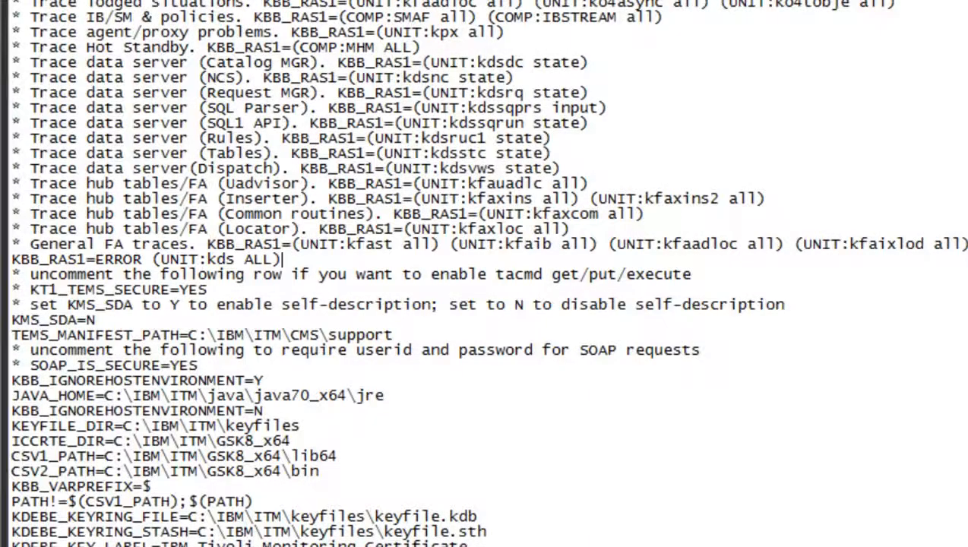
{"action": "left_click", "coordinate": [42, 54]}
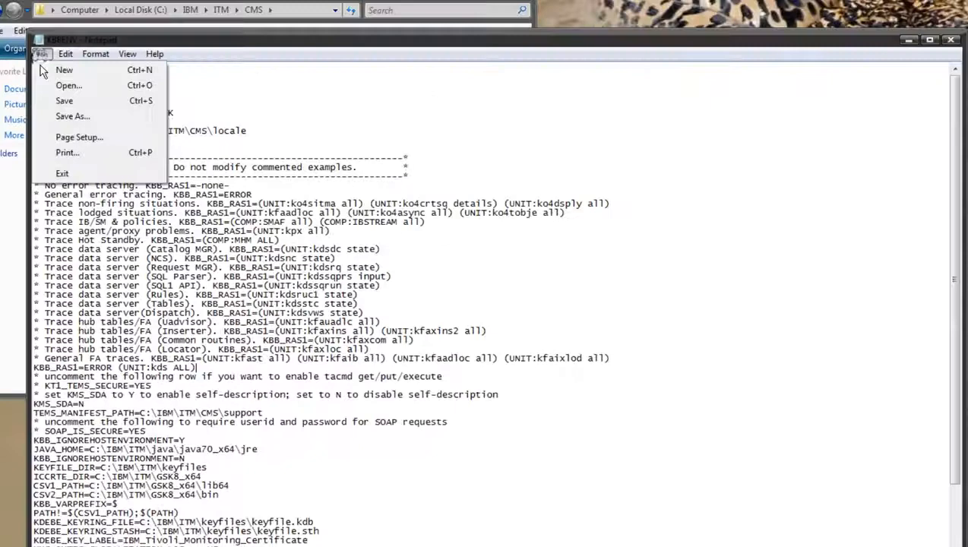
{"action": "mouse_move", "coordinate": [64, 100]}
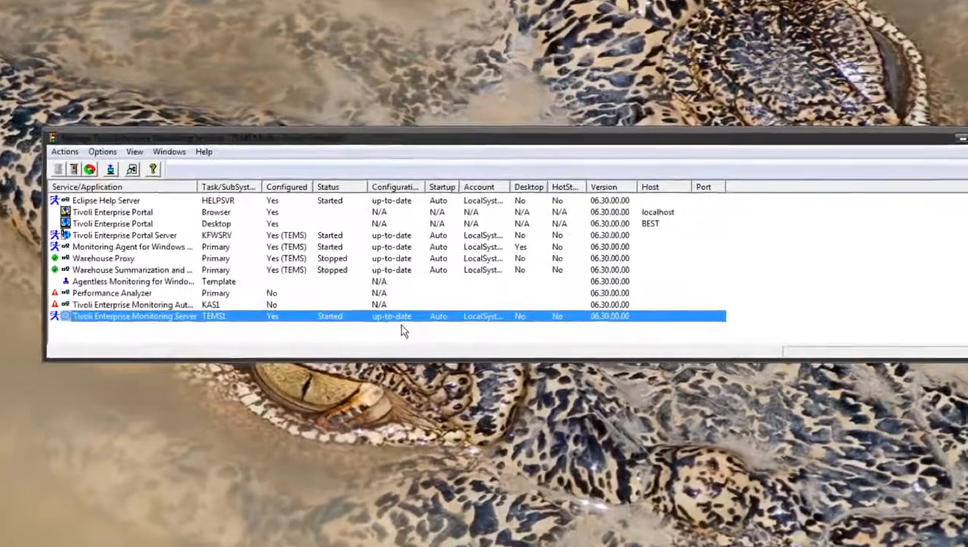
- Recycle the Tivoli Enterprise Monitoring Server from its right-click menu
{"action": "right_click", "coordinate": [404, 317]}
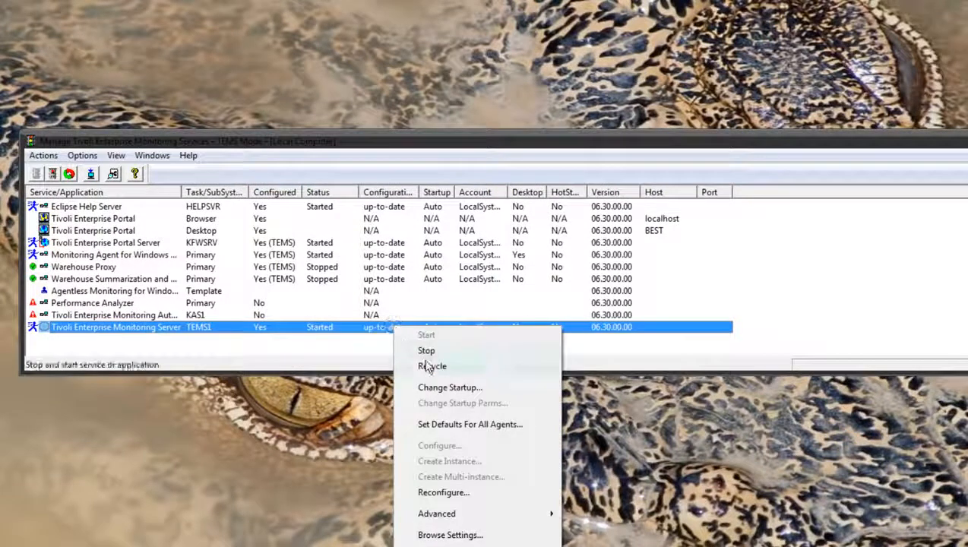
{"action": "left_click", "coordinate": [425, 350]}
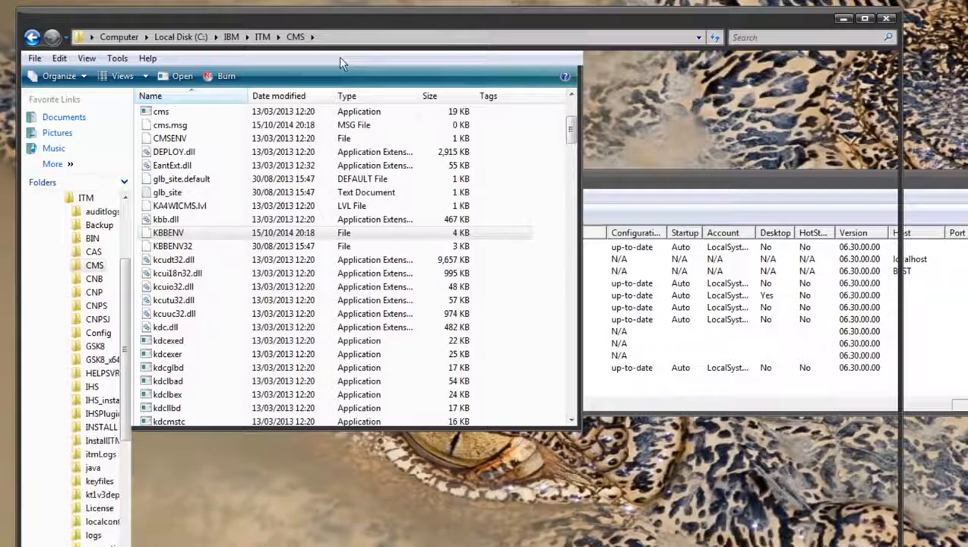
- In C:\IBM\ITM\logs sorted newest first, open the latest BEST_MS_543ec8a2-1 log in Notepad
{"action": "left_click", "coordinate": [261, 37]}
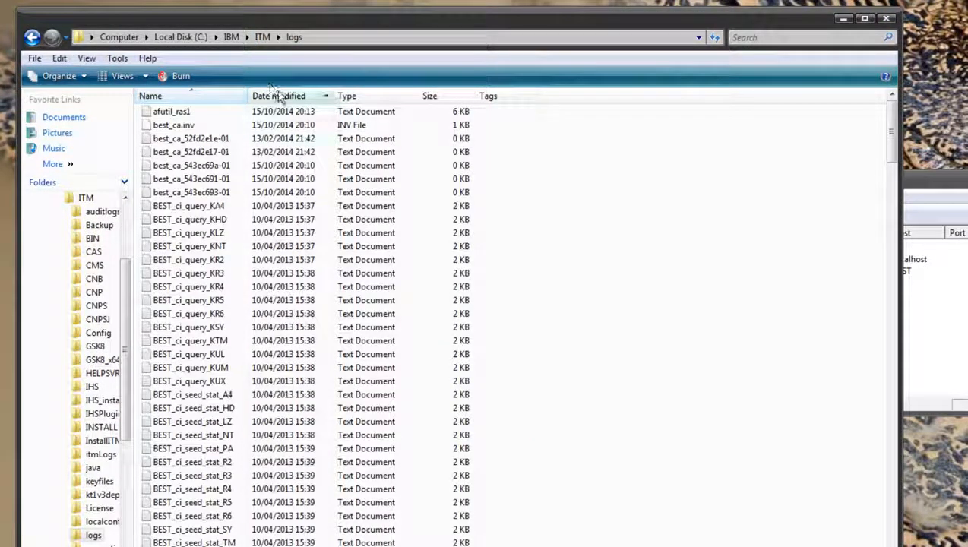
{"action": "left_click", "coordinate": [279, 95]}
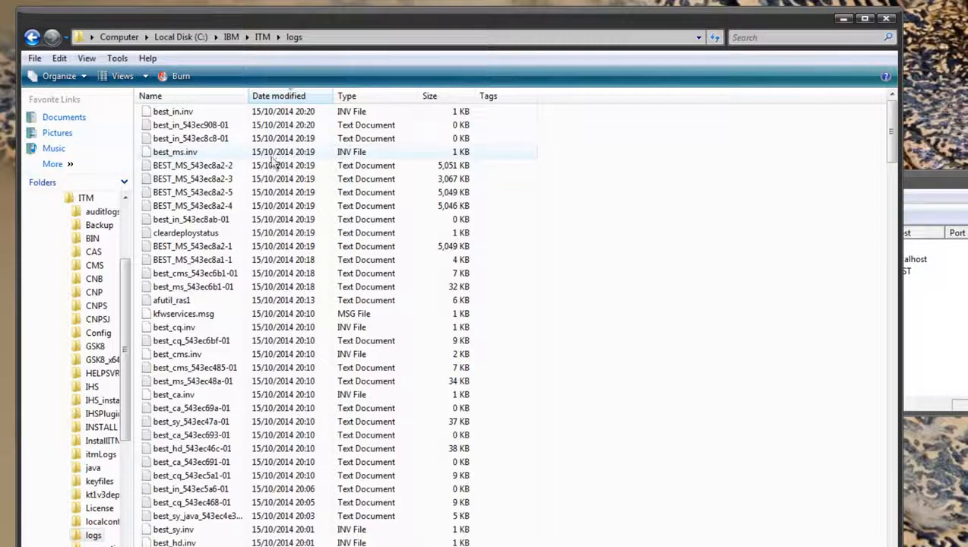
{"action": "left_click", "coordinate": [192, 246]}
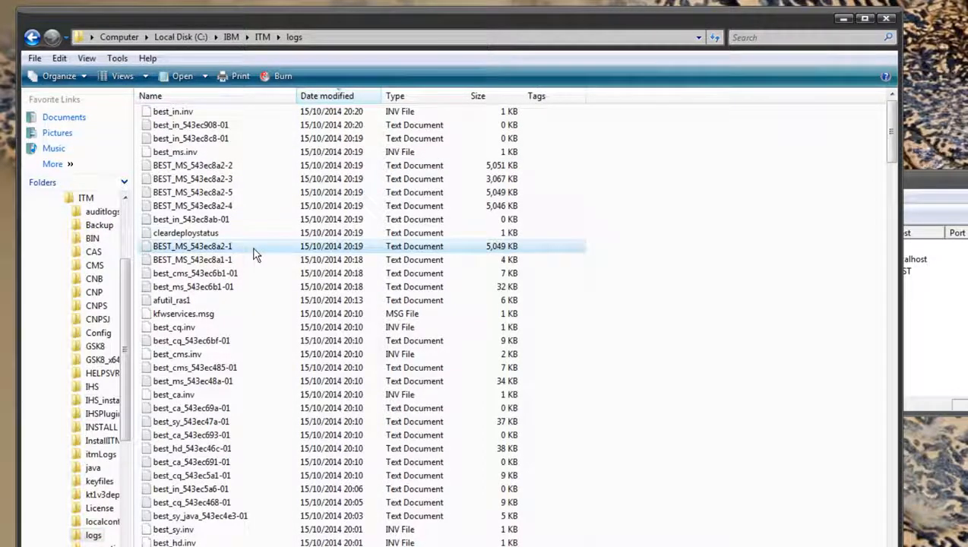
{"action": "mouse_move", "coordinate": [243, 251]}
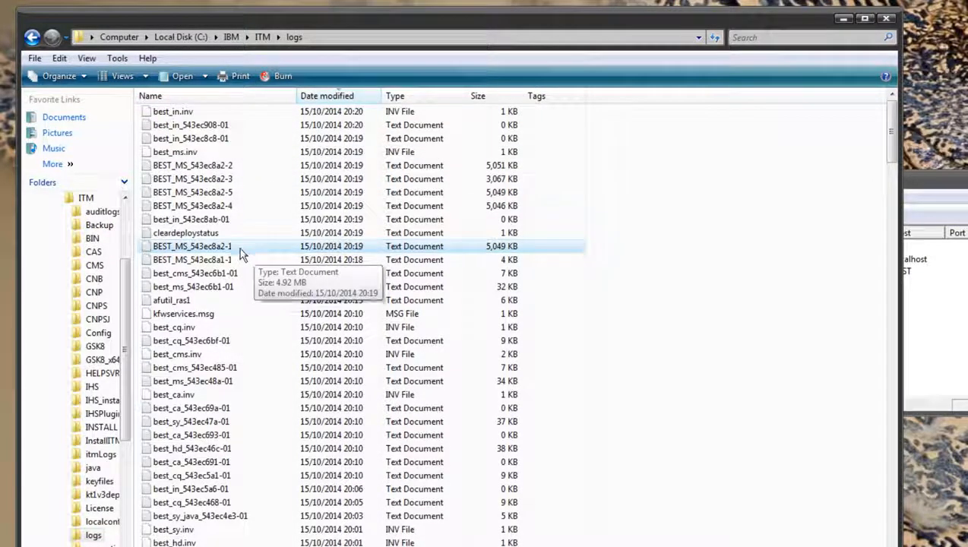
{"action": "mouse_move", "coordinate": [177, 252]}
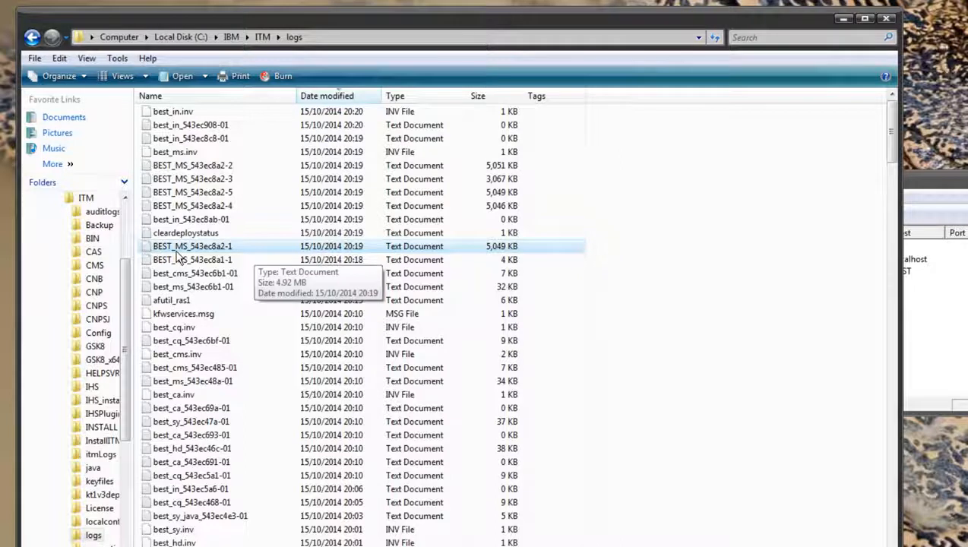
{"action": "mouse_move", "coordinate": [181, 257]}
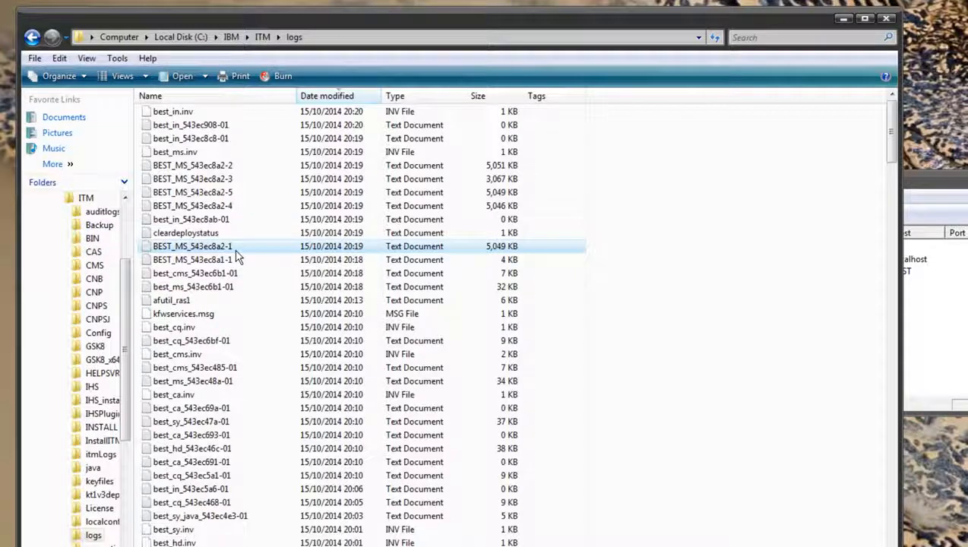
{"action": "mouse_move", "coordinate": [191, 246]}
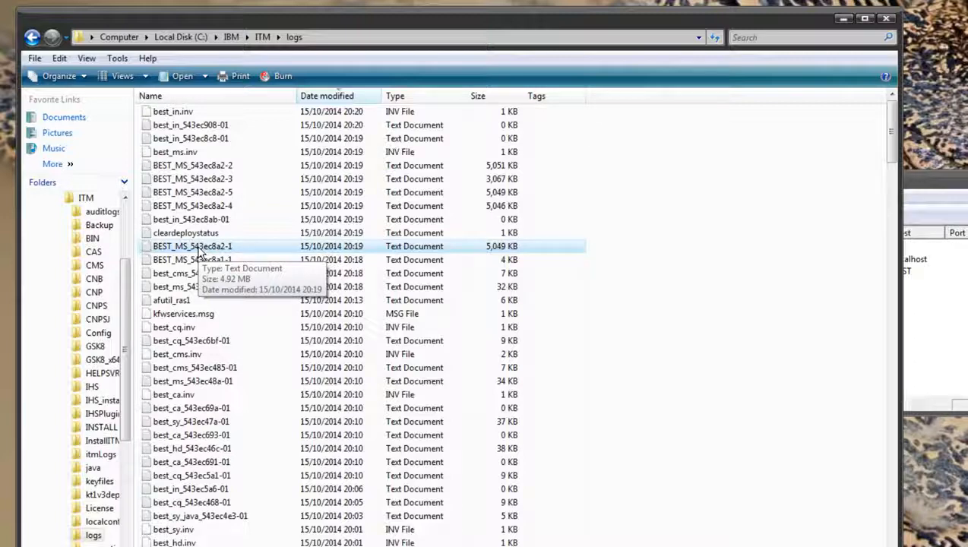
{"action": "double_click", "coordinate": [192, 246]}
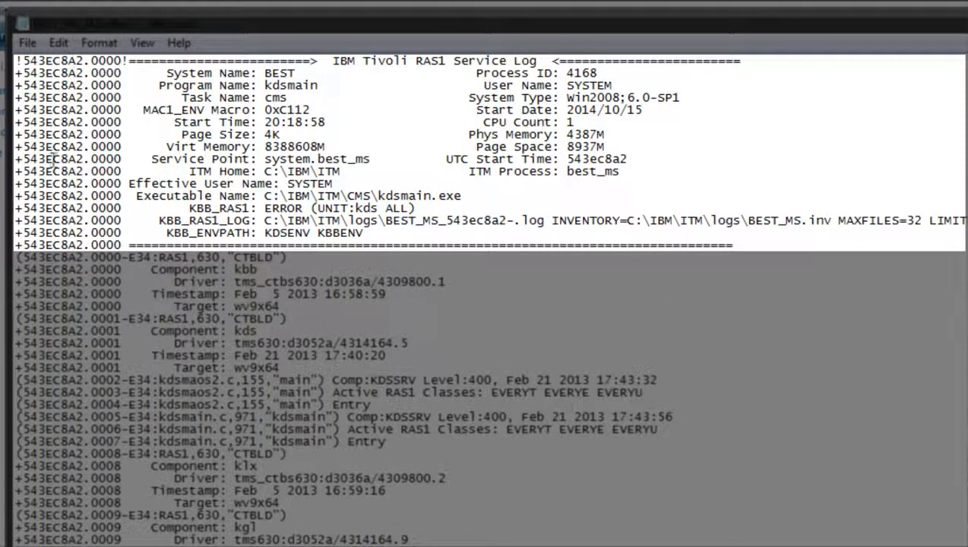
{"action": "mouse_move", "coordinate": [883, 295]}
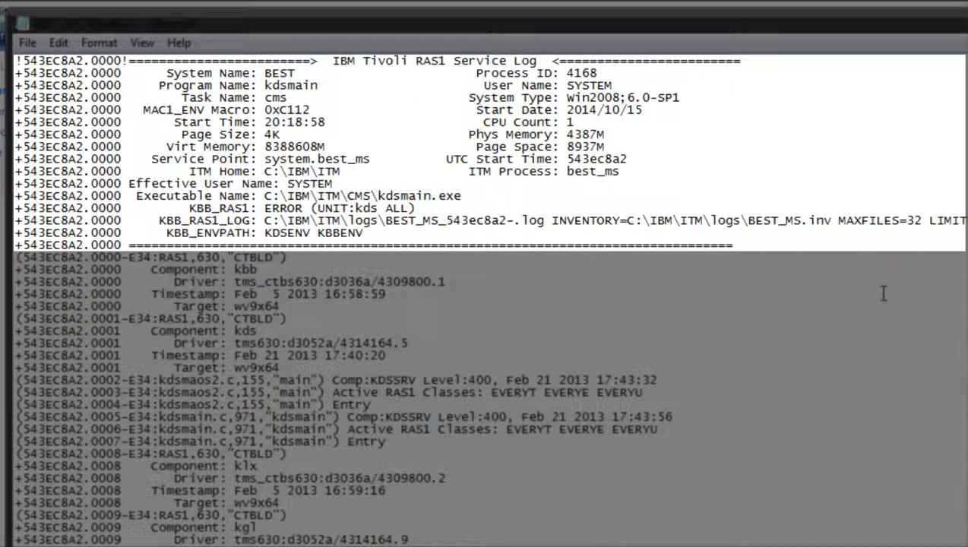
{"action": "mouse_move", "coordinate": [702, 155]}
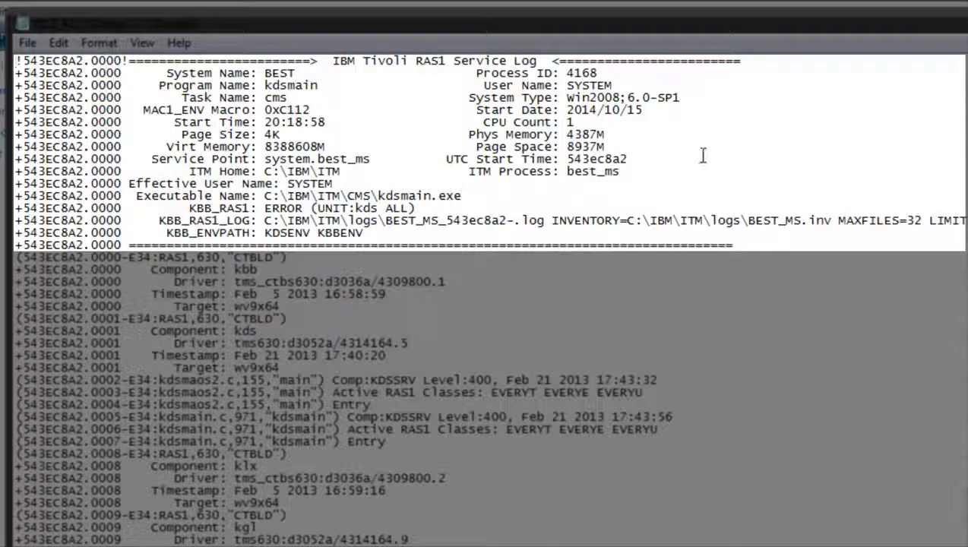
{"action": "mouse_move", "coordinate": [663, 155]}
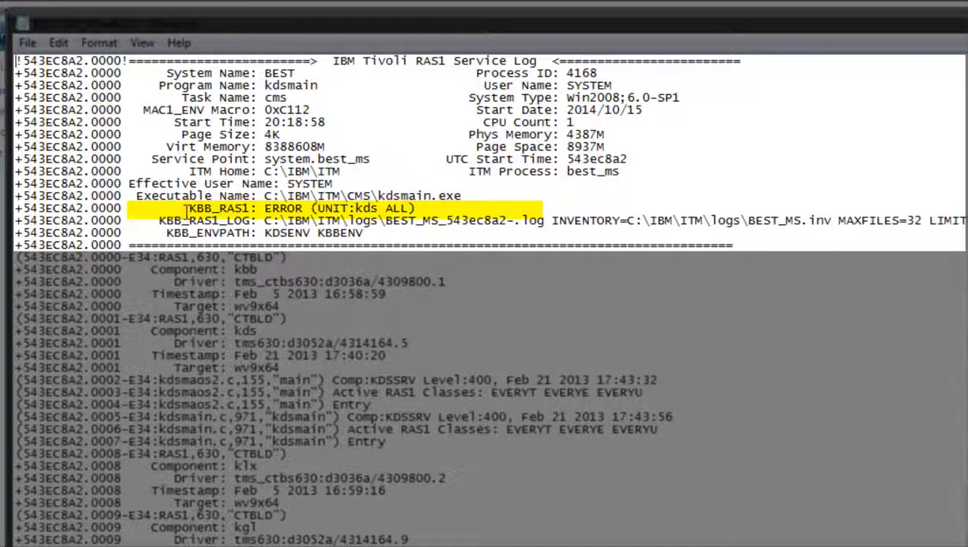
{"action": "mouse_move", "coordinate": [319, 266]}
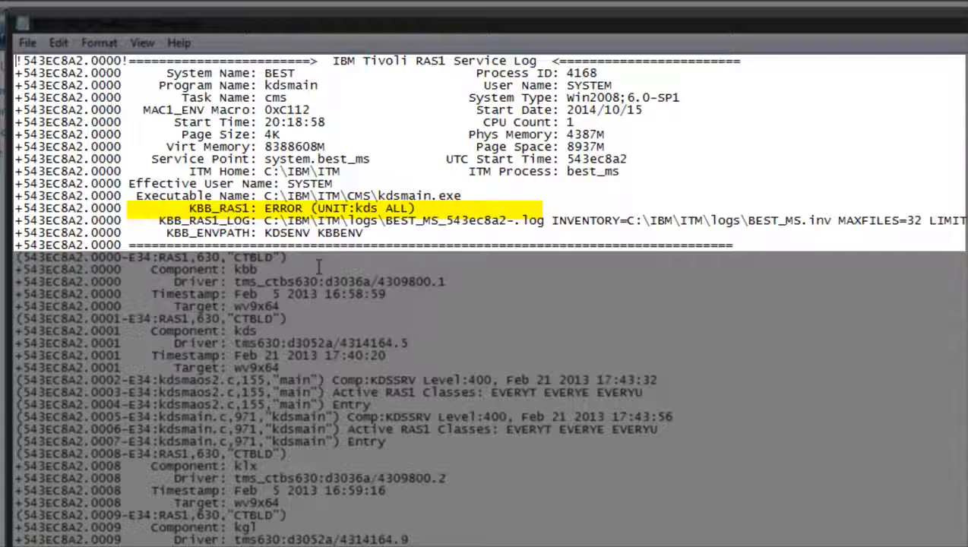